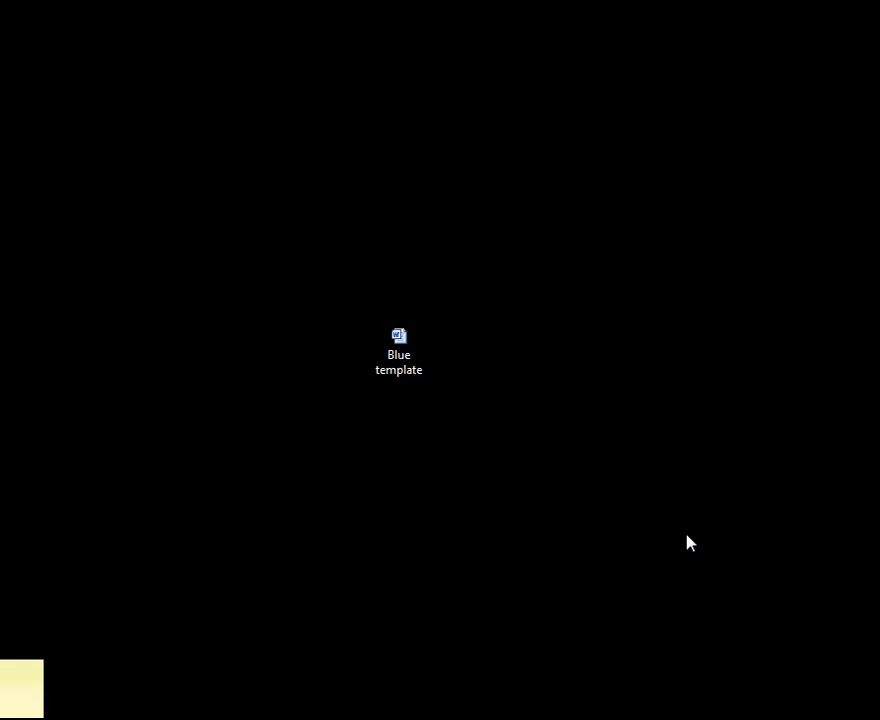
mouse_move(612, 554)
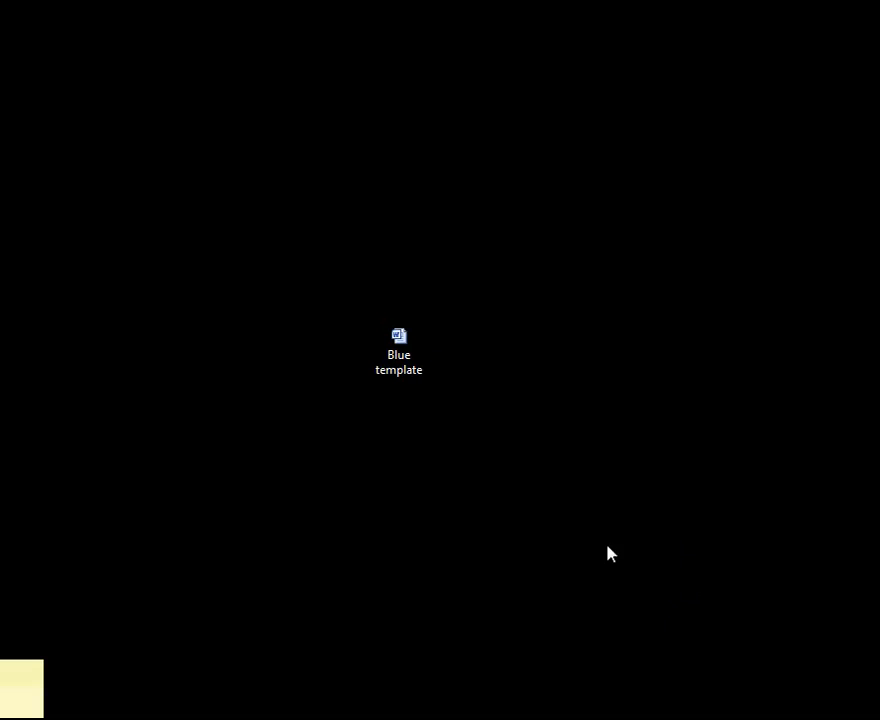
Step: Open the Blue template document from the desktop and place the cursor on its blank blue page
double_click(398, 344)
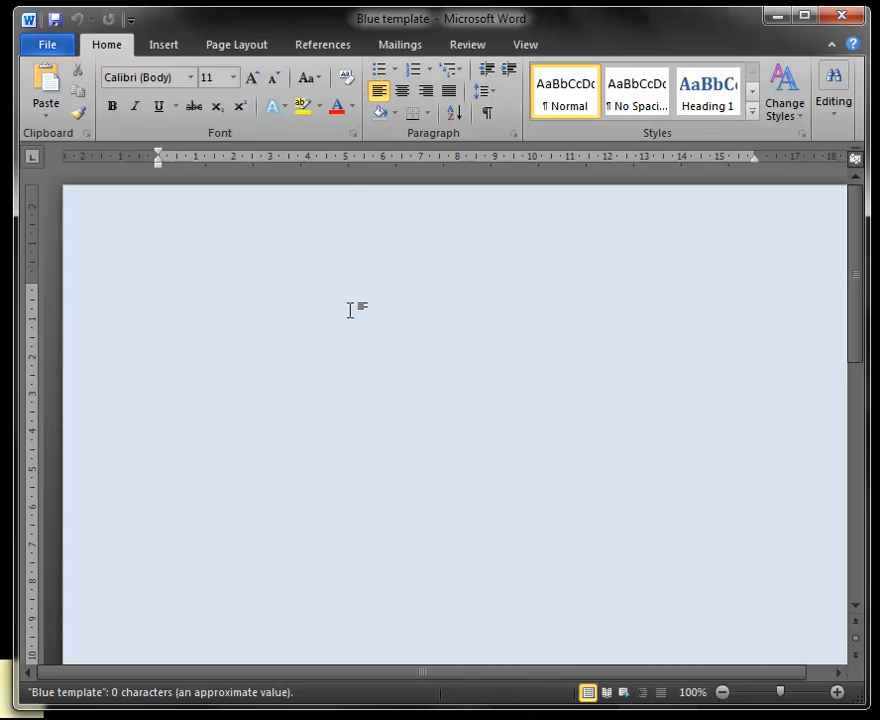
mouse_move(340, 218)
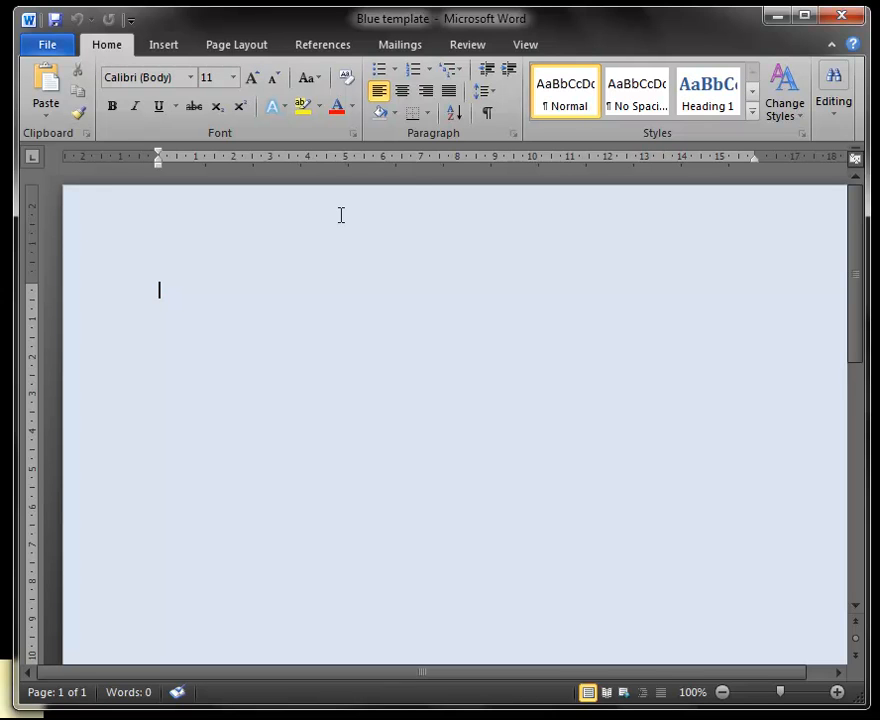
mouse_move(298, 310)
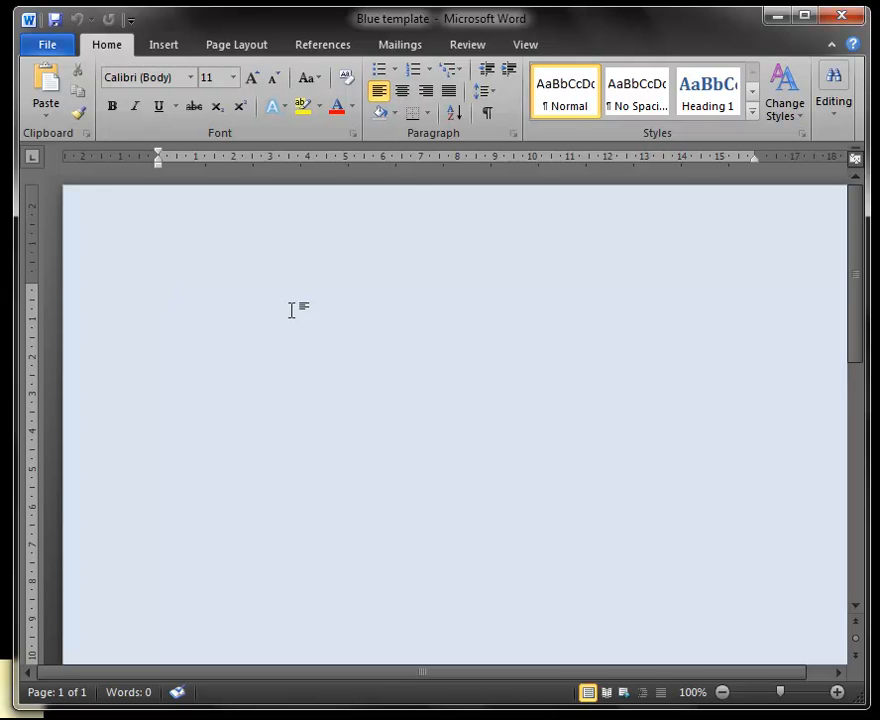
mouse_move(286, 372)
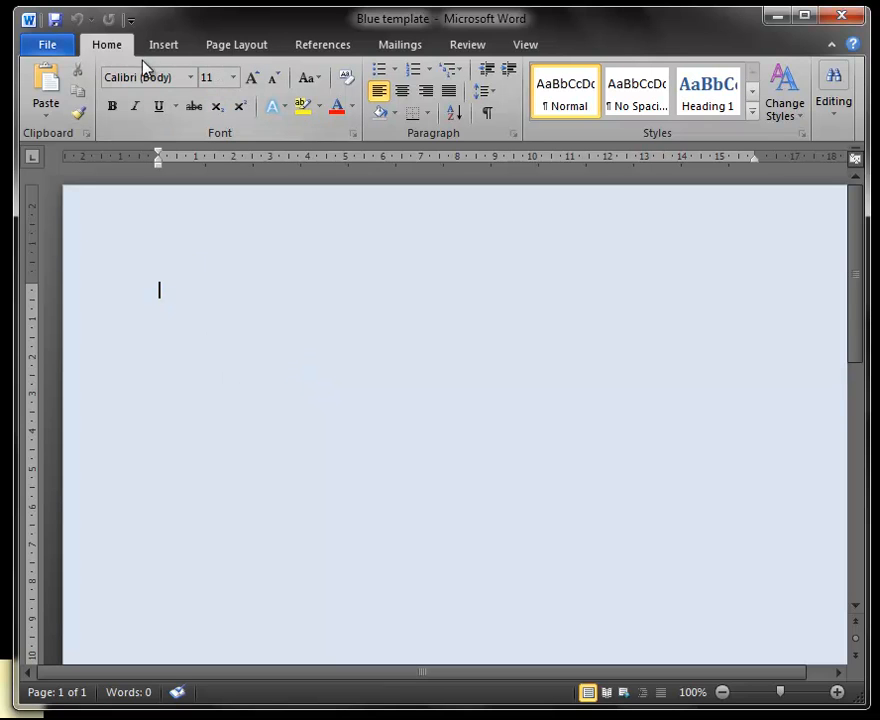
mouse_move(400, 44)
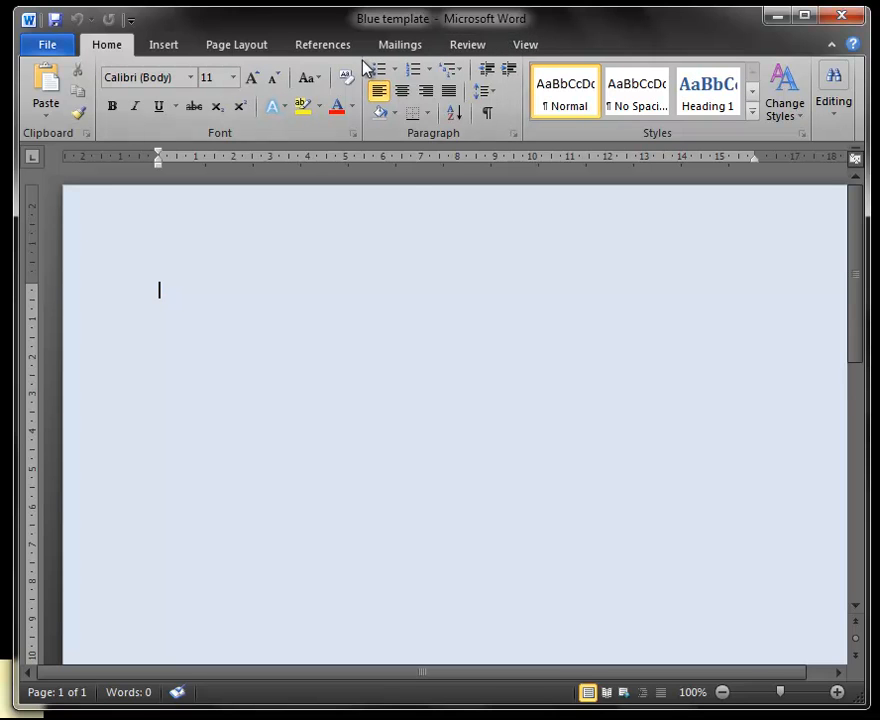
mouse_move(322, 44)
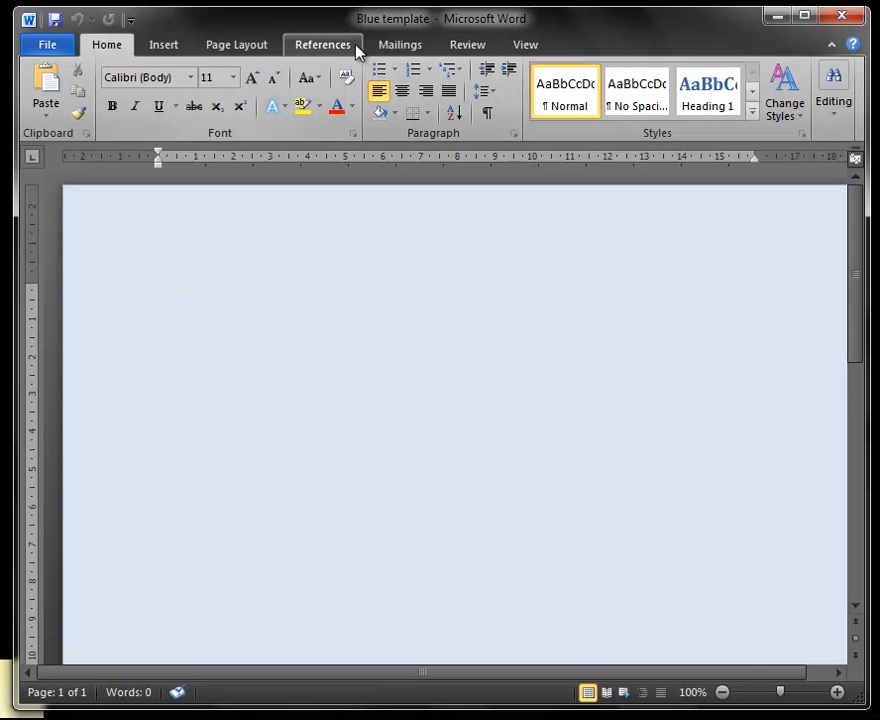
mouse_move(364, 52)
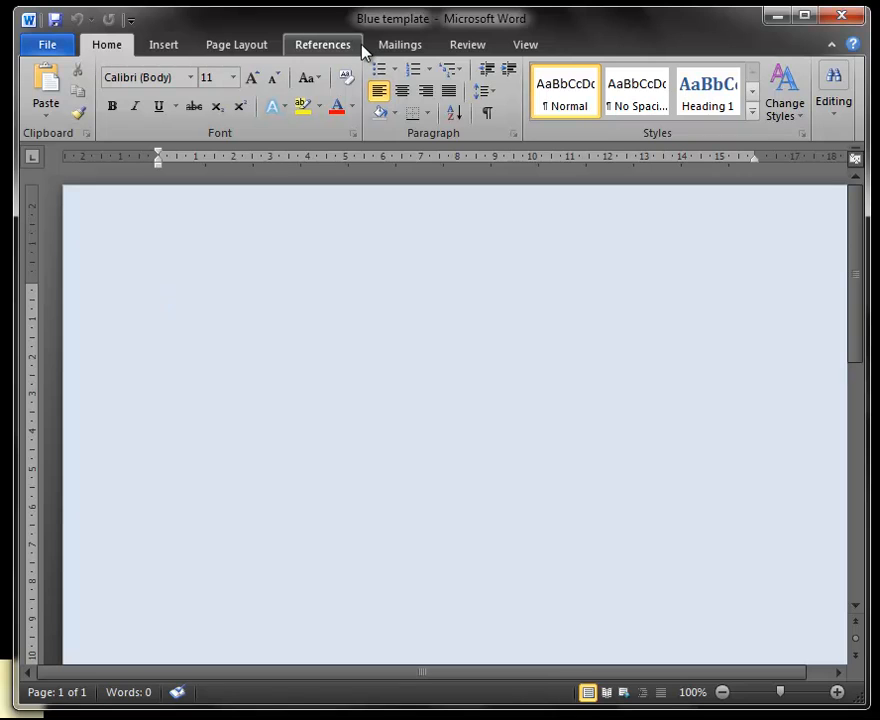
left_click(160, 290)
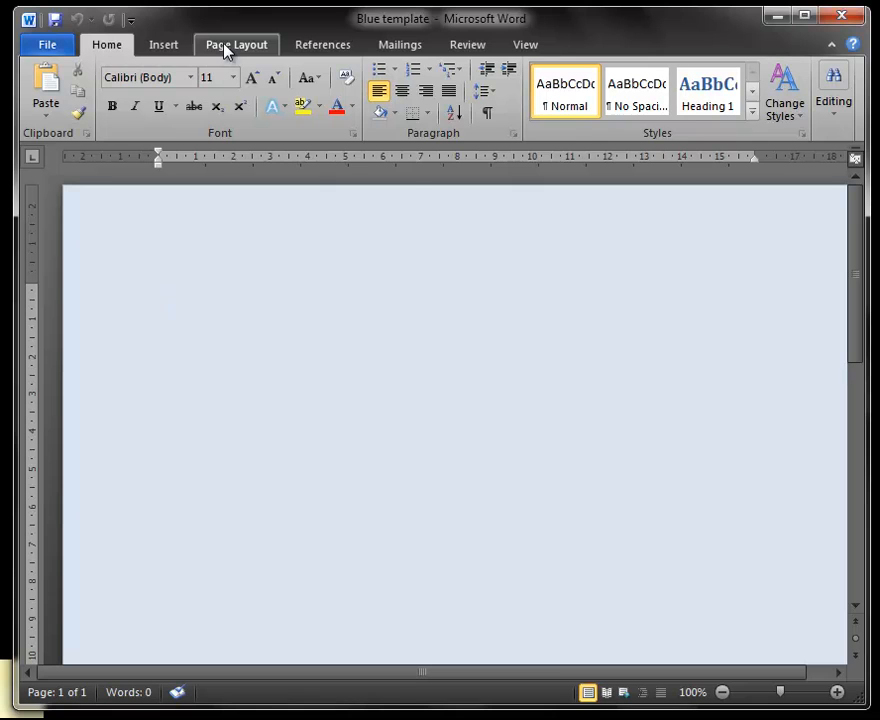
Step: Preview a few theme colours and set the page background to a light orange swatch
left_click(236, 44)
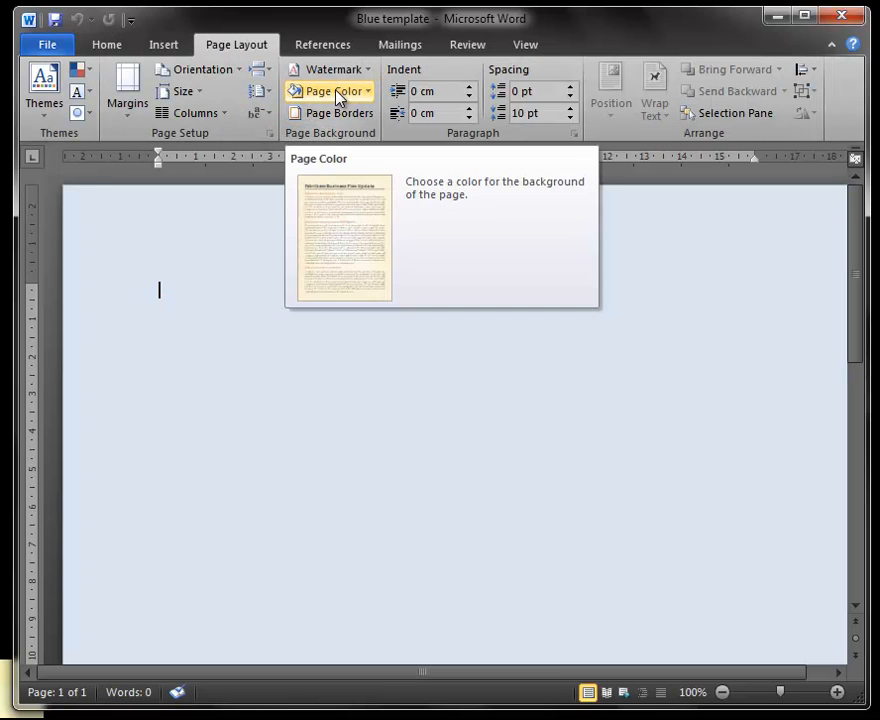
left_click(330, 92)
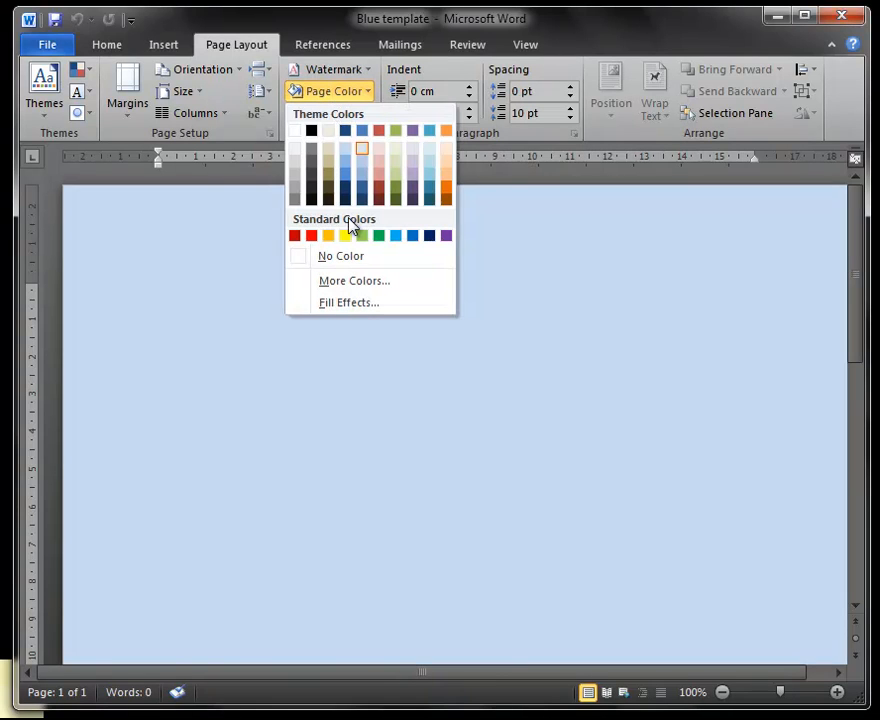
left_click(378, 178)
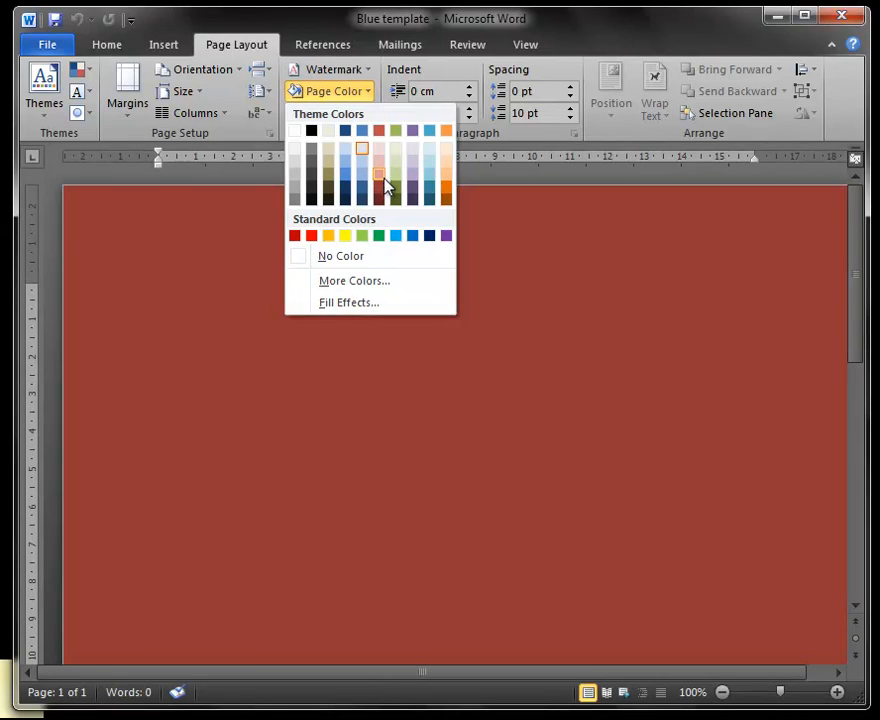
left_click(428, 150)
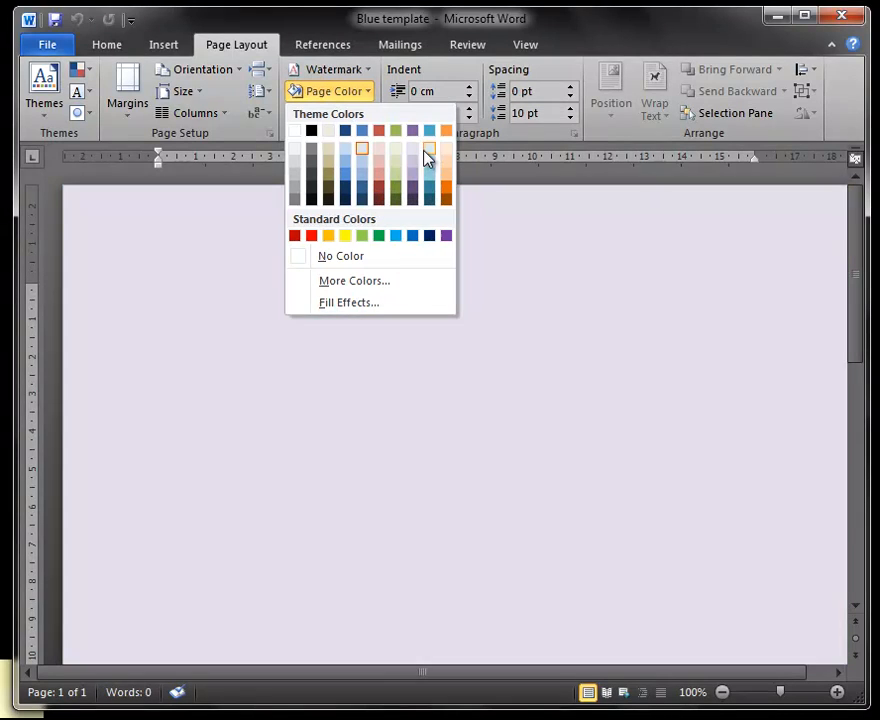
left_click(378, 148)
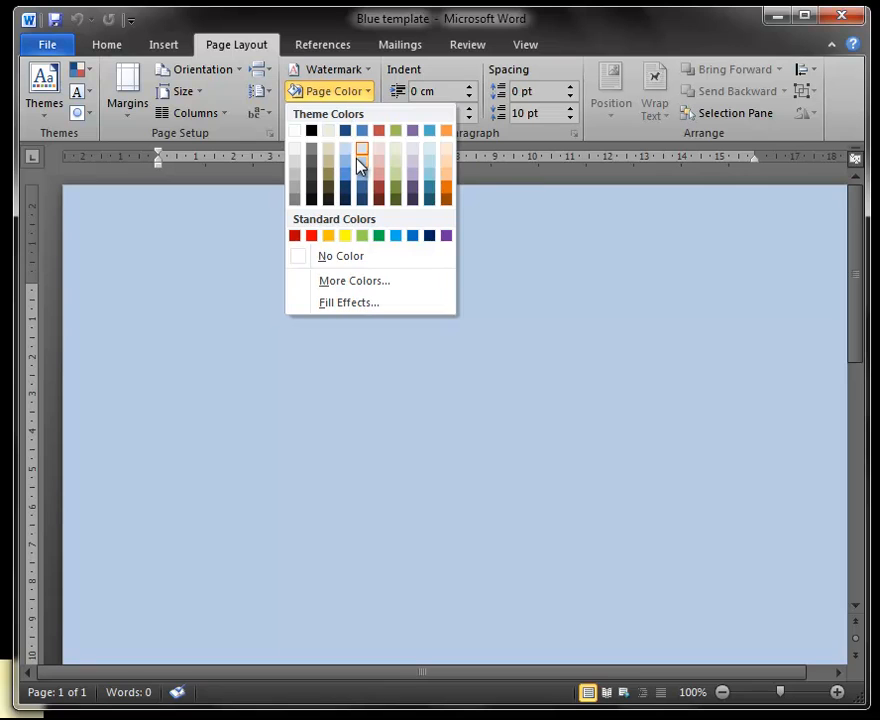
mouse_move(362, 168)
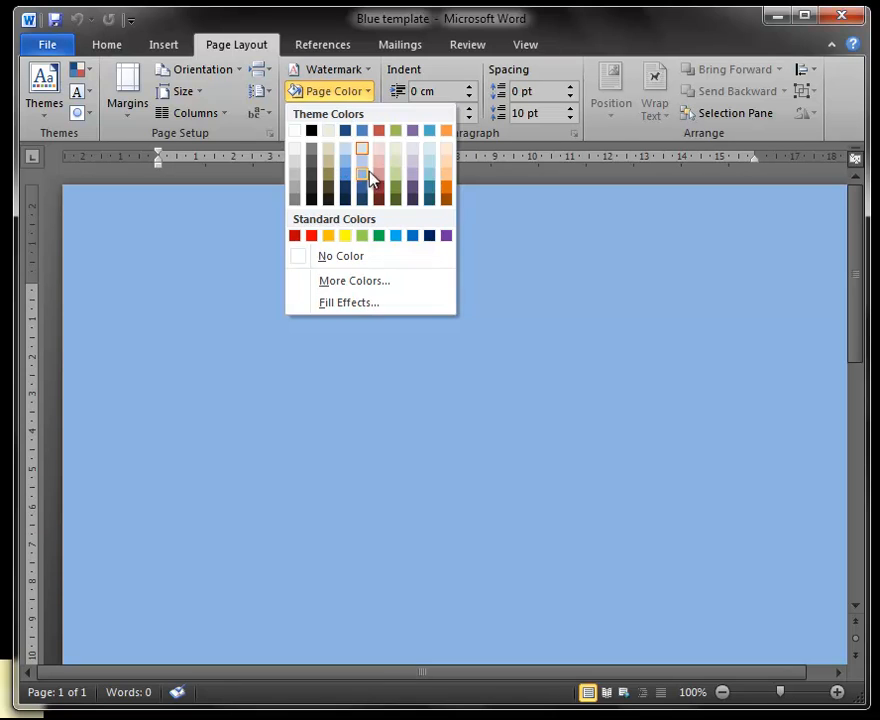
left_click(446, 188)
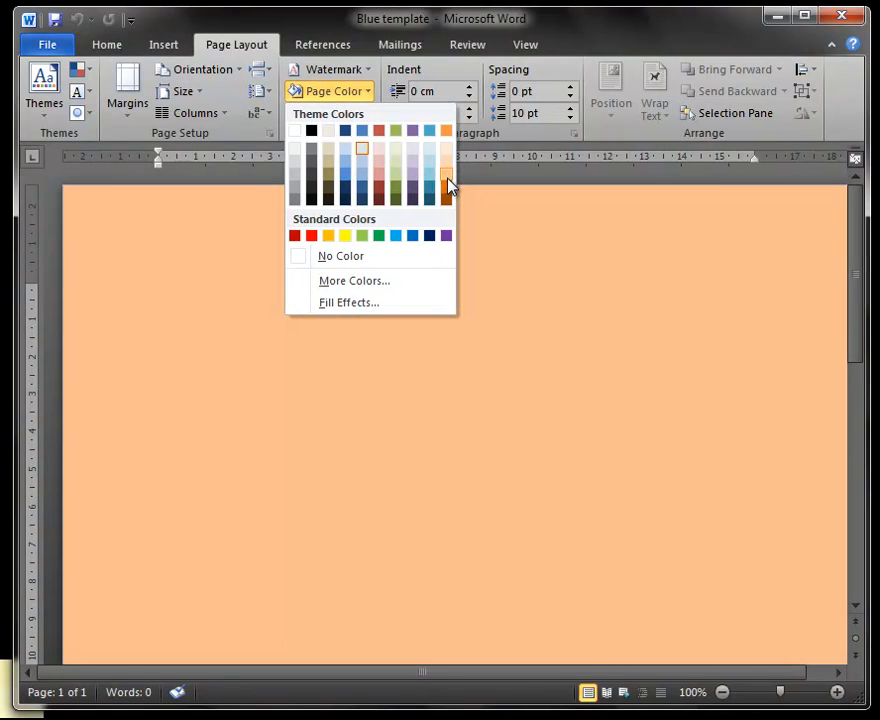
mouse_move(446, 186)
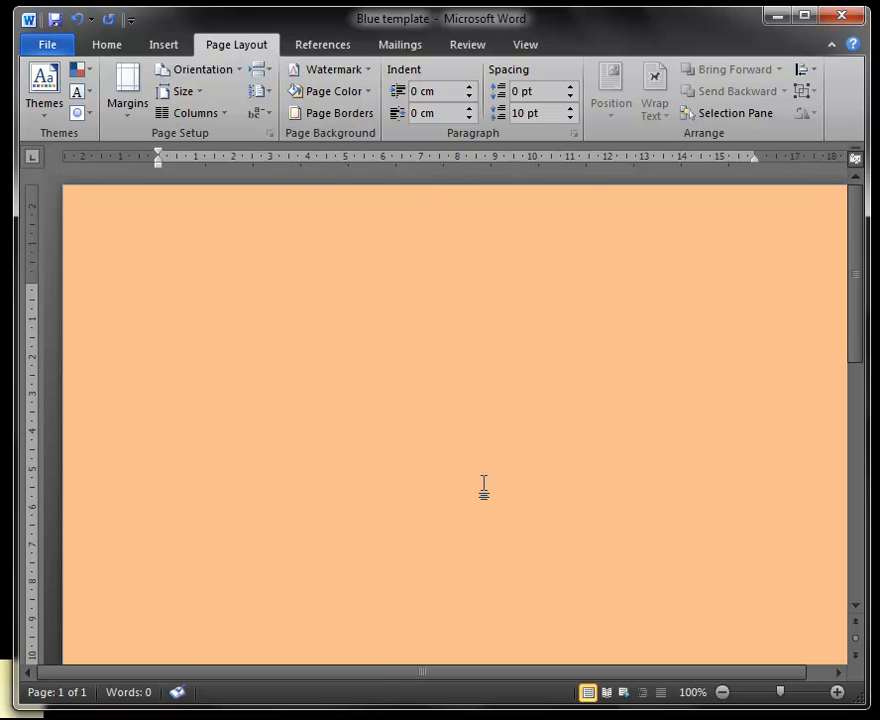
mouse_move(420, 418)
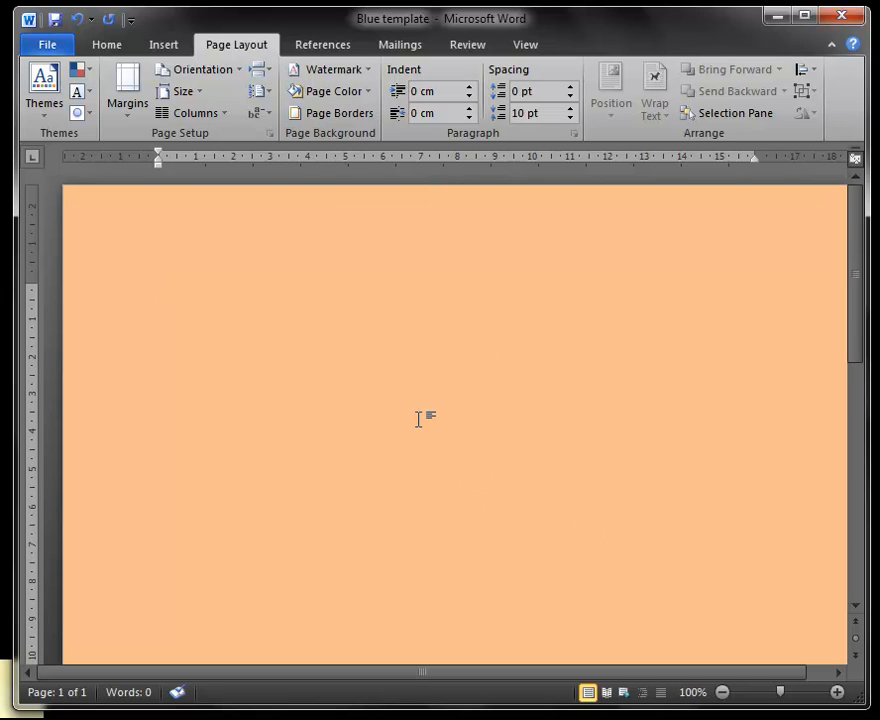
left_click(160, 290)
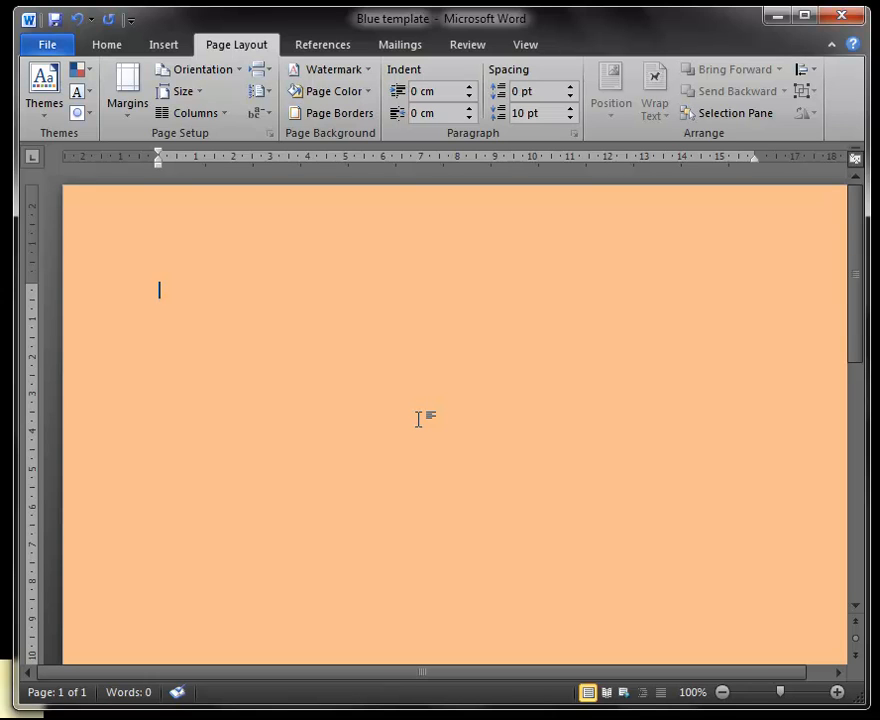
mouse_move(356, 476)
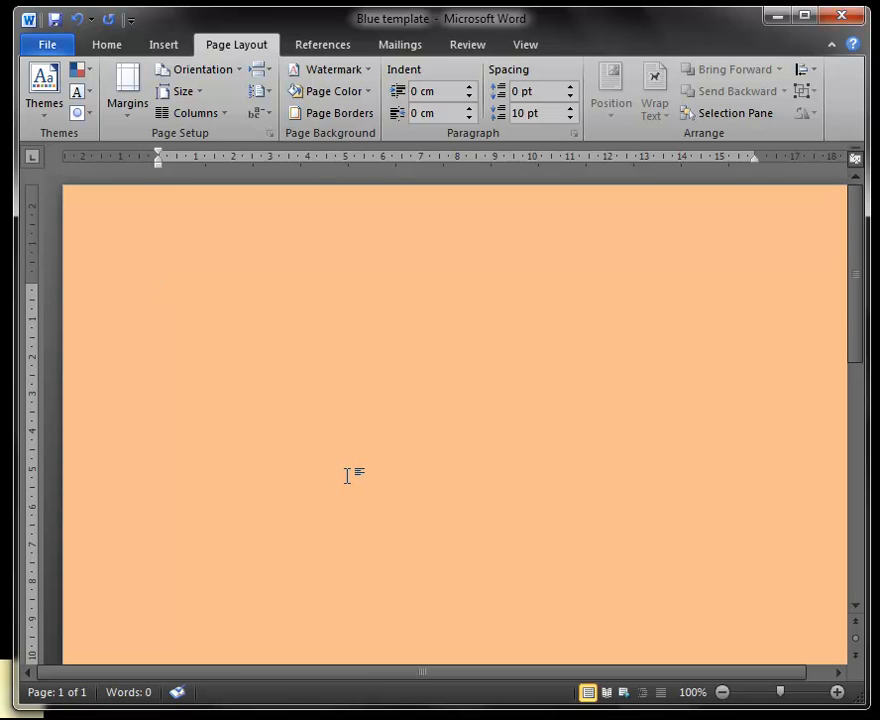
left_click(160, 290)
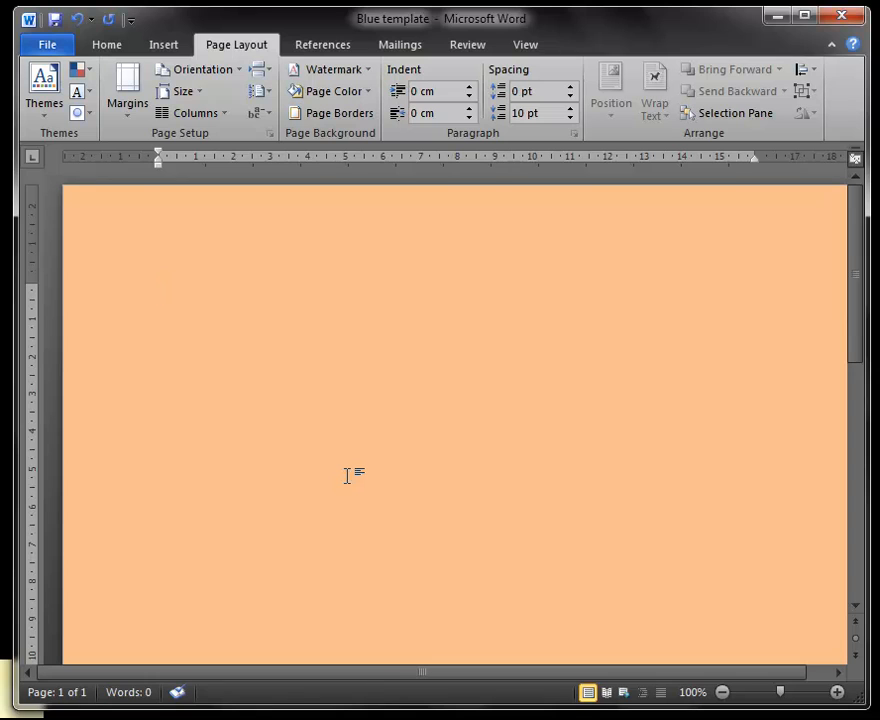
left_click(160, 290)
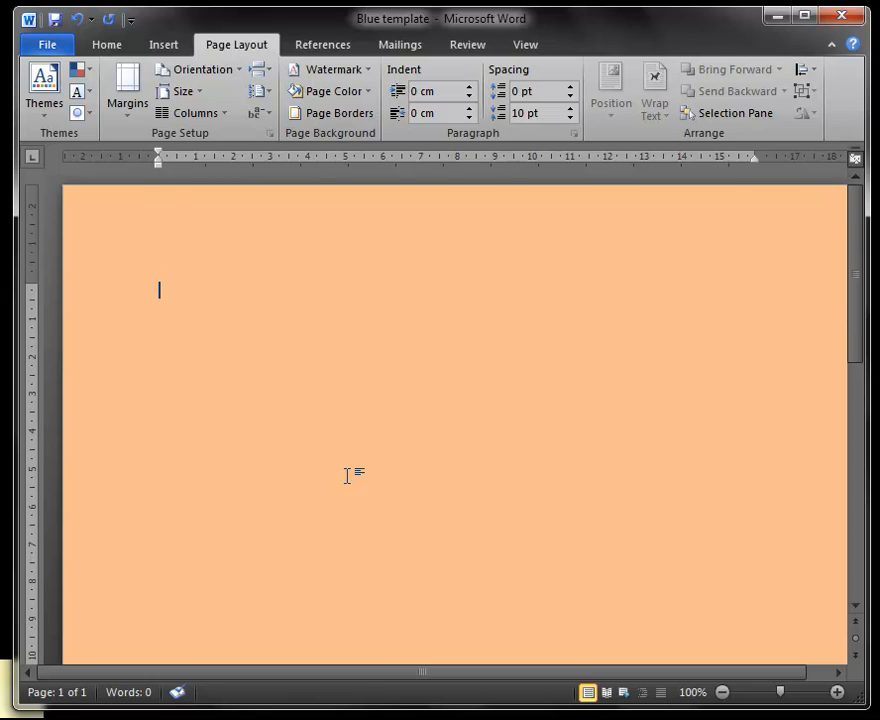
mouse_move(412, 462)
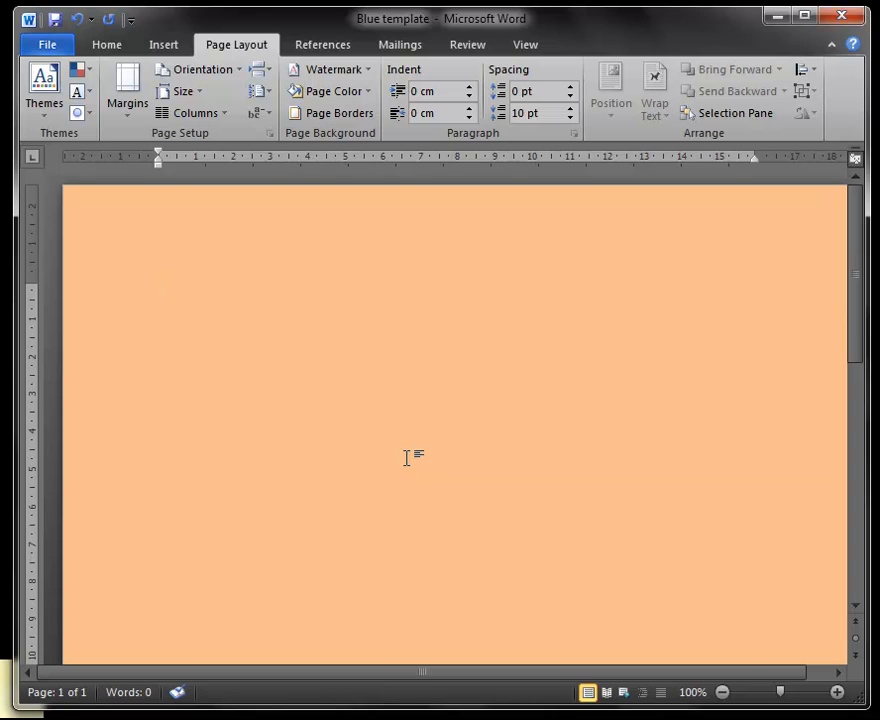
Step: Type 'Welcome to MYindServe.' at the top of the light orange page
type("Wel")
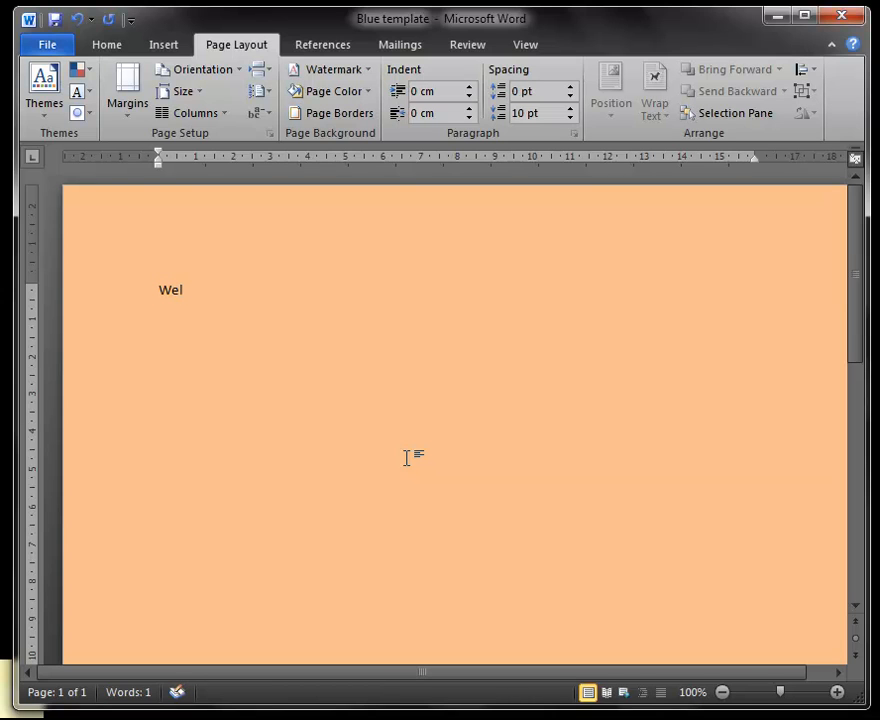
type("come to")
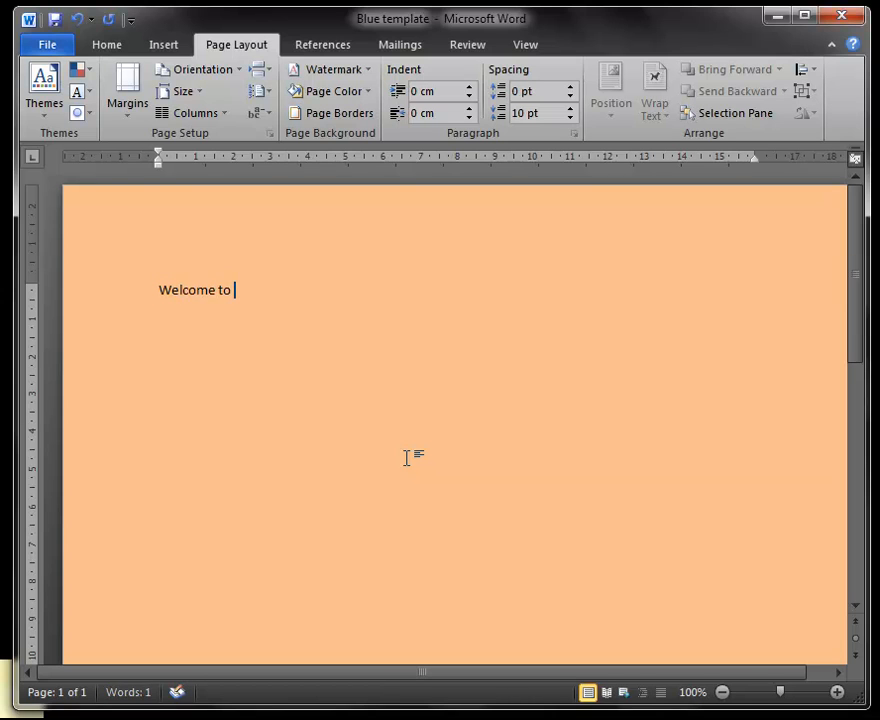
type("MYind")
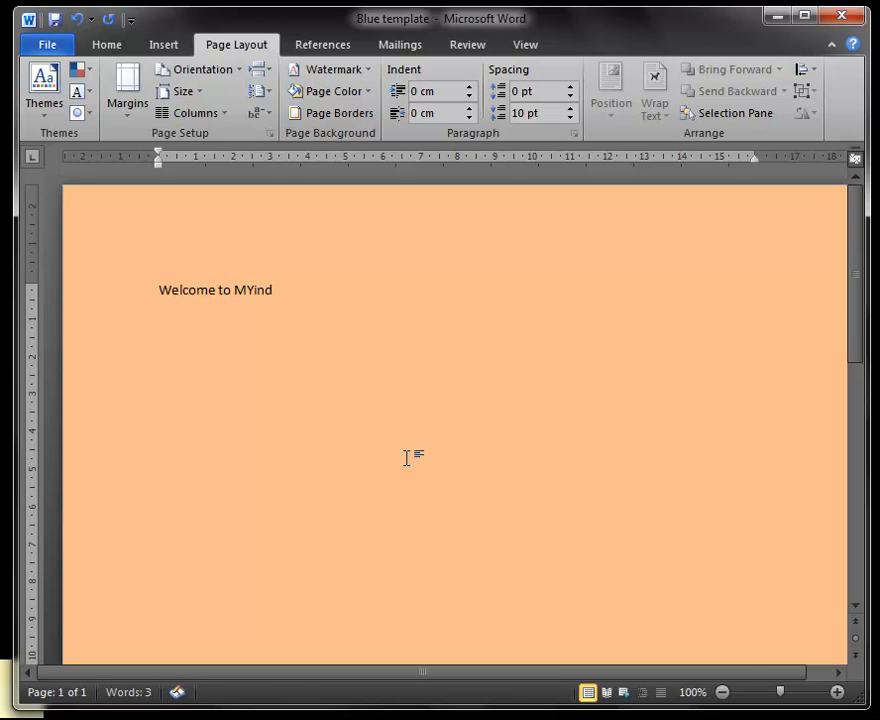
type("Serve.")
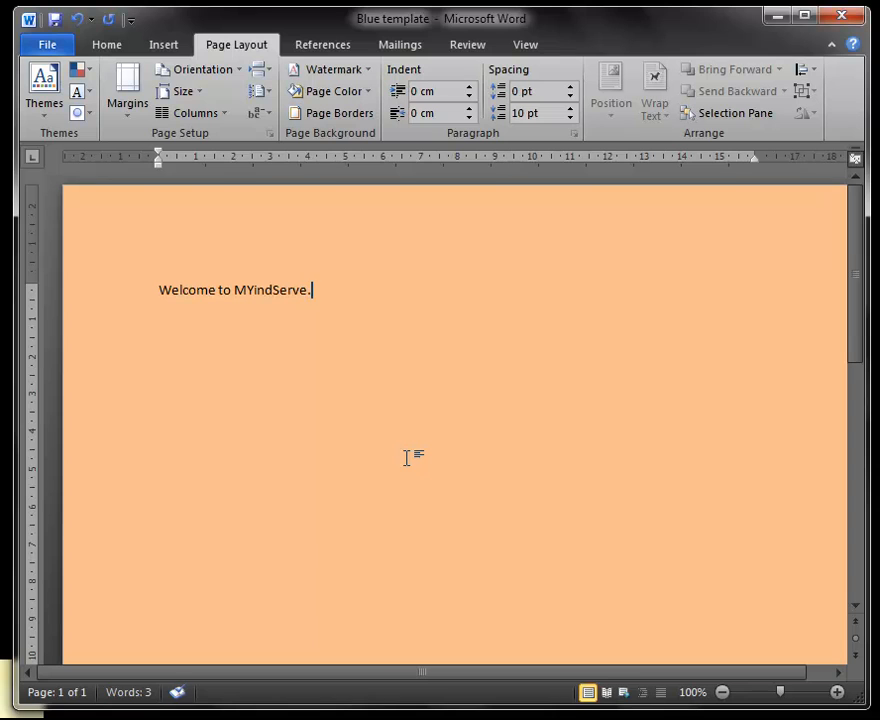
mouse_move(216, 320)
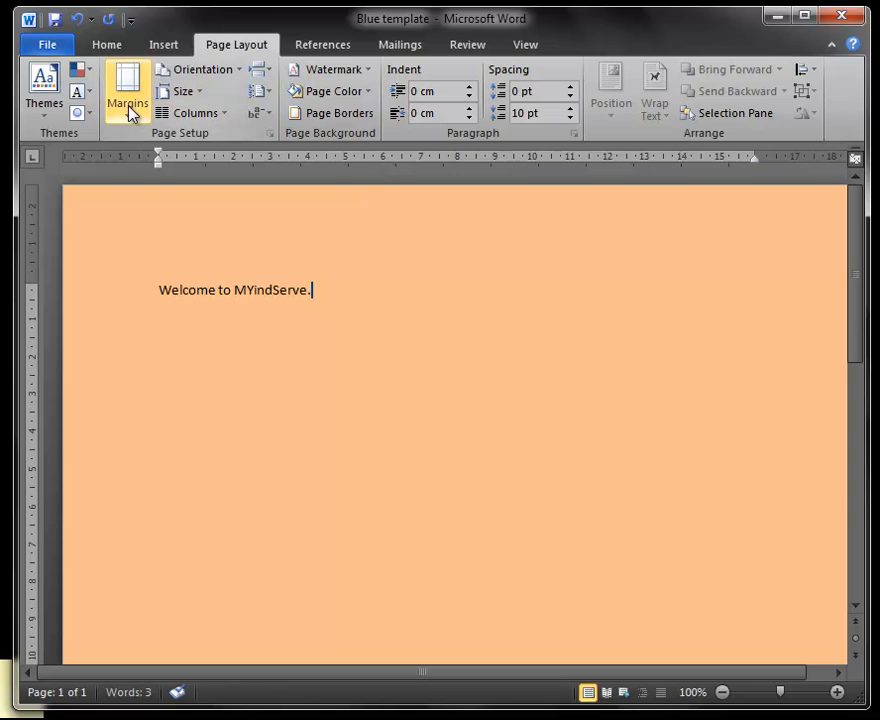
mouse_move(56, 46)
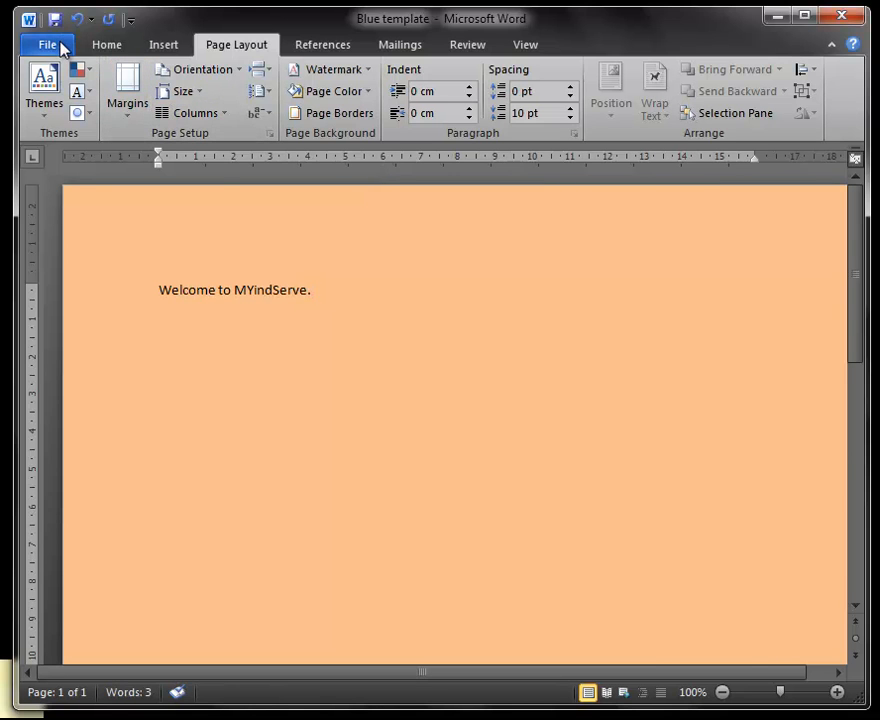
Step: Show the print preview of the single welcome page via File > Print
left_click(46, 44)
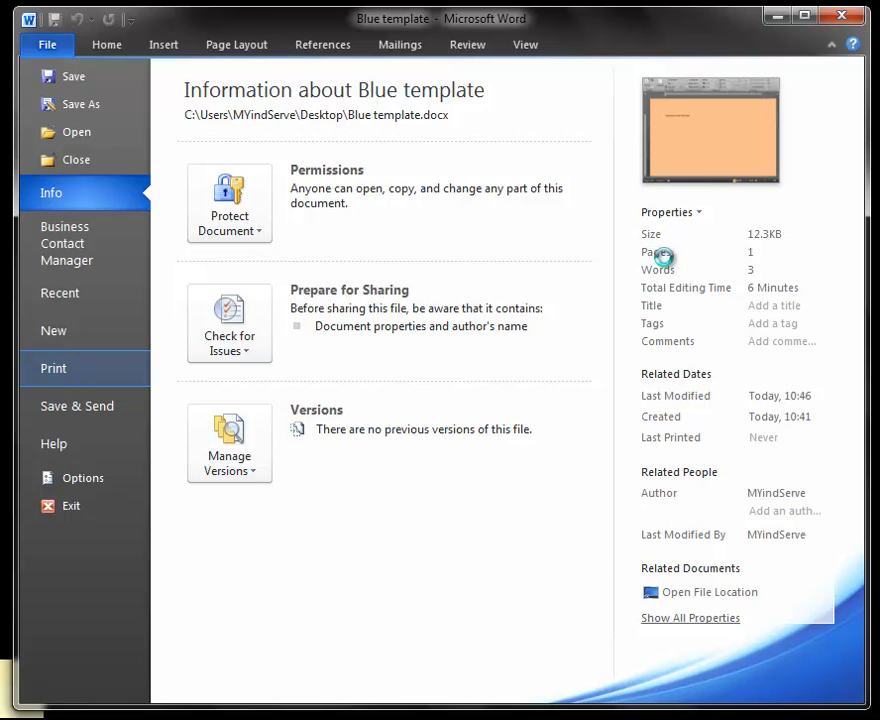
left_click(52, 368)
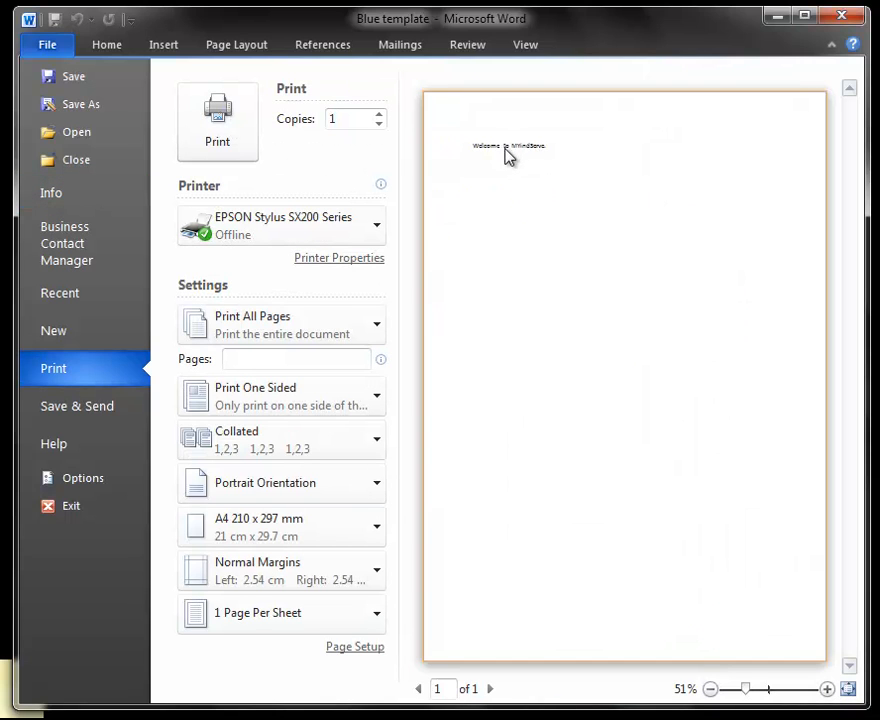
mouse_move(504, 536)
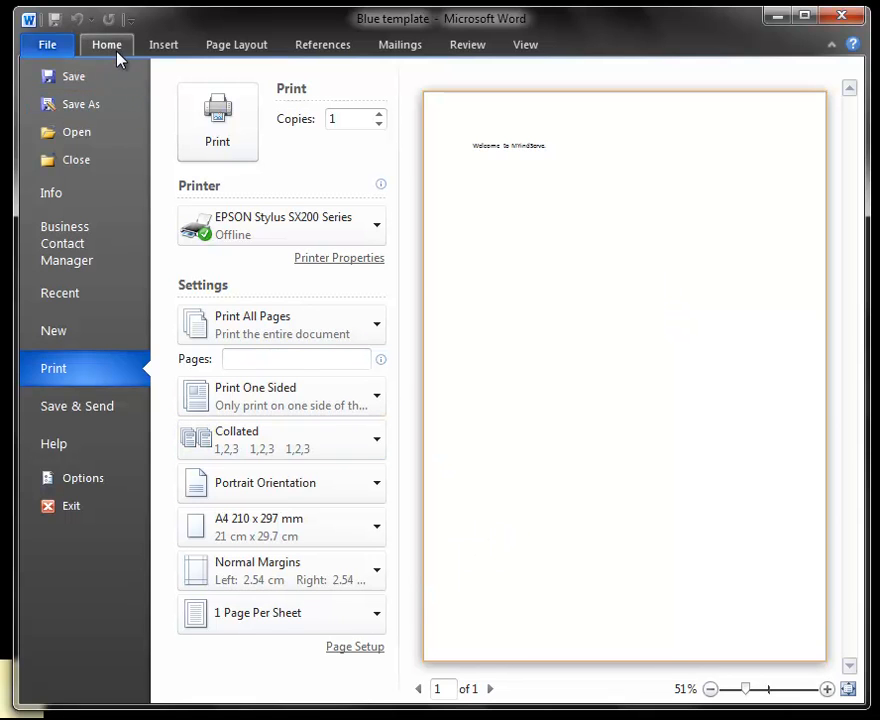
Step: Return from the print preview to the empty peach-coloured page
left_click(106, 44)
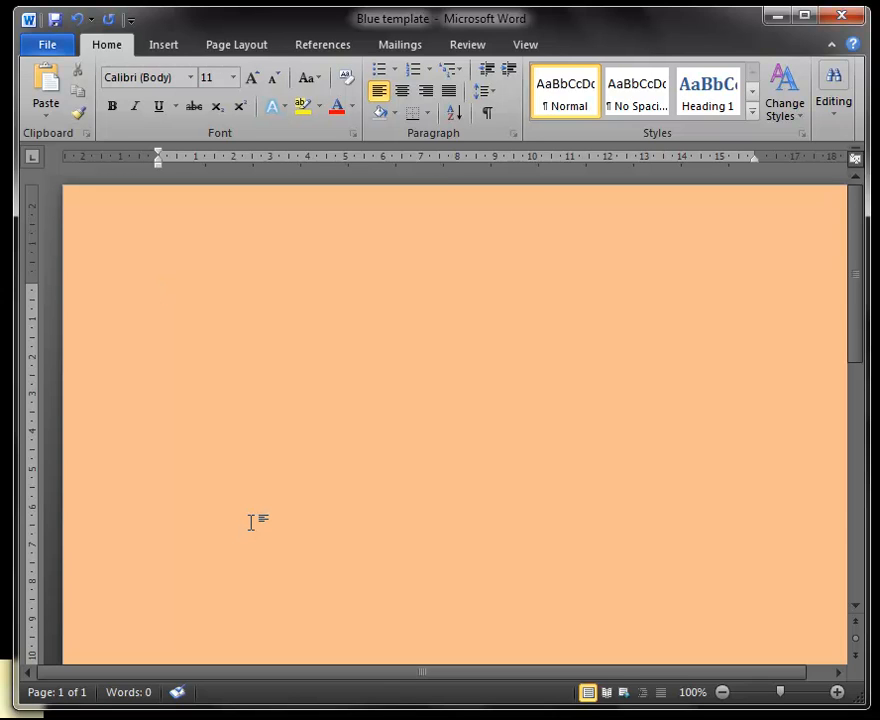
left_click(160, 290)
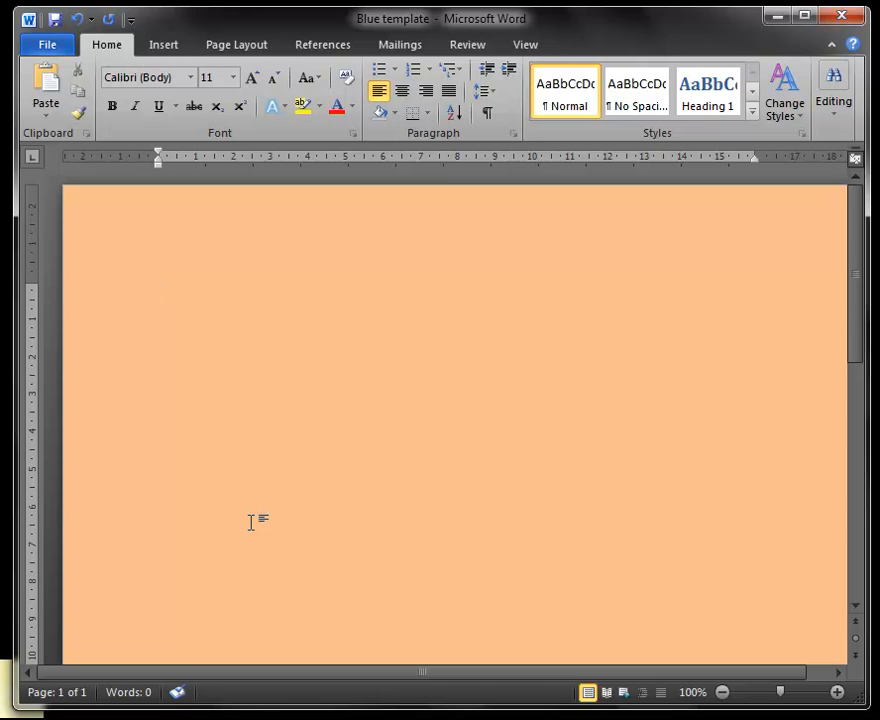
mouse_move(210, 588)
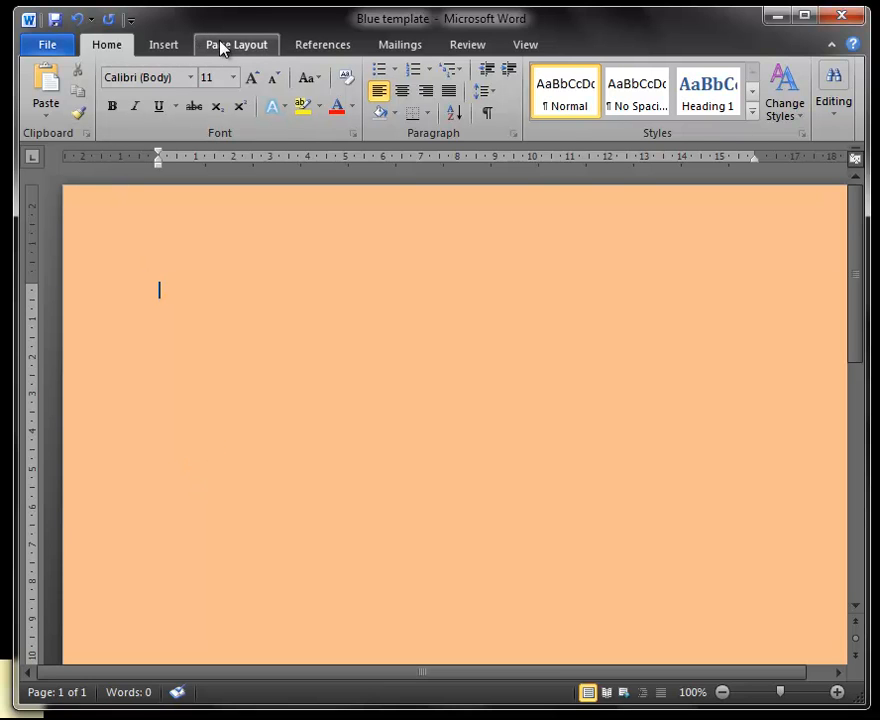
Step: Set the page background back to a light blue theme colour
left_click(236, 44)
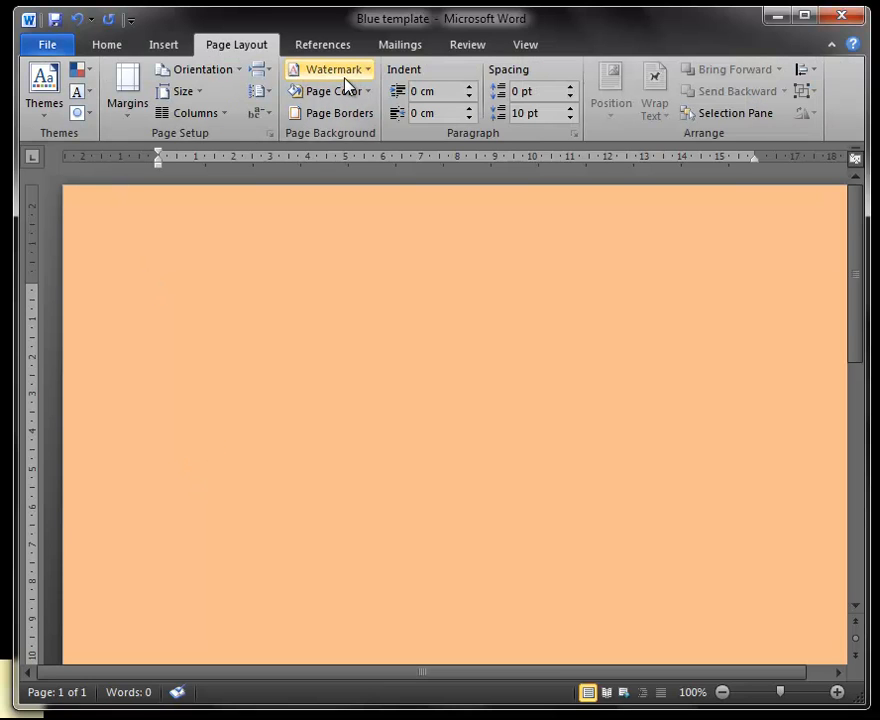
left_click(330, 92)
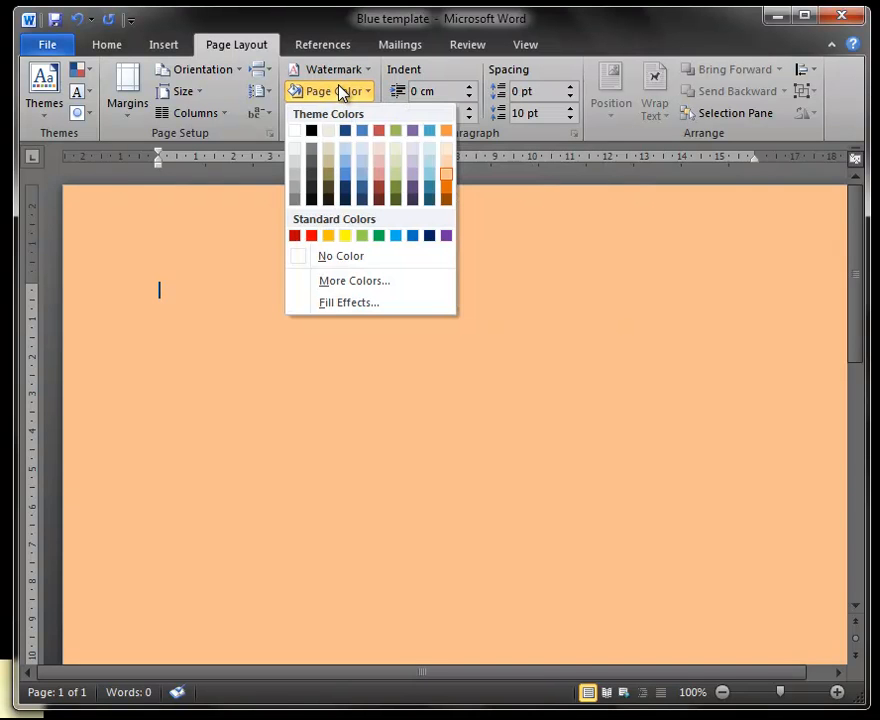
left_click(360, 156)
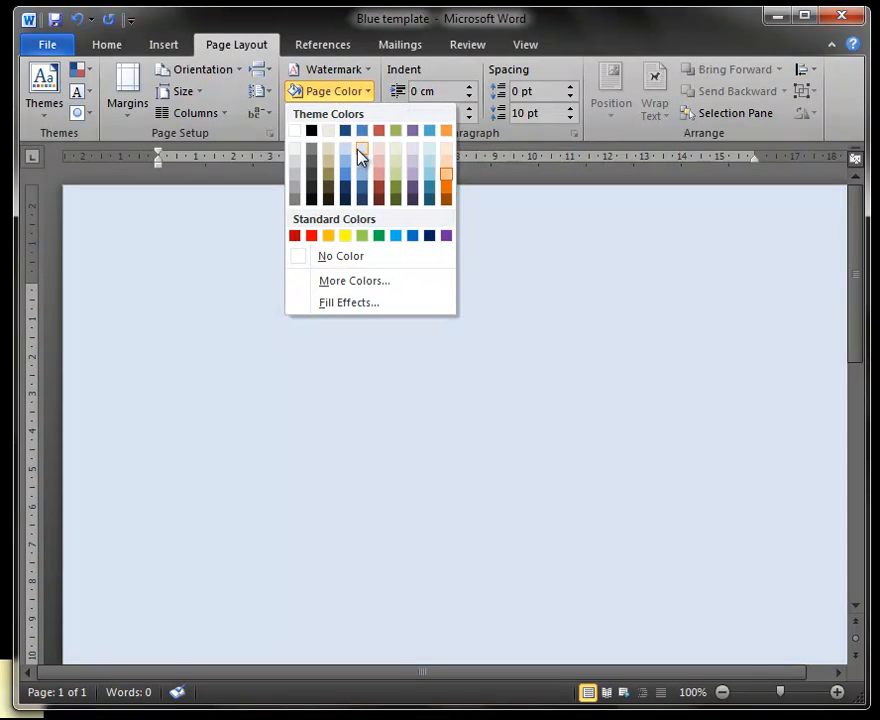
mouse_move(362, 156)
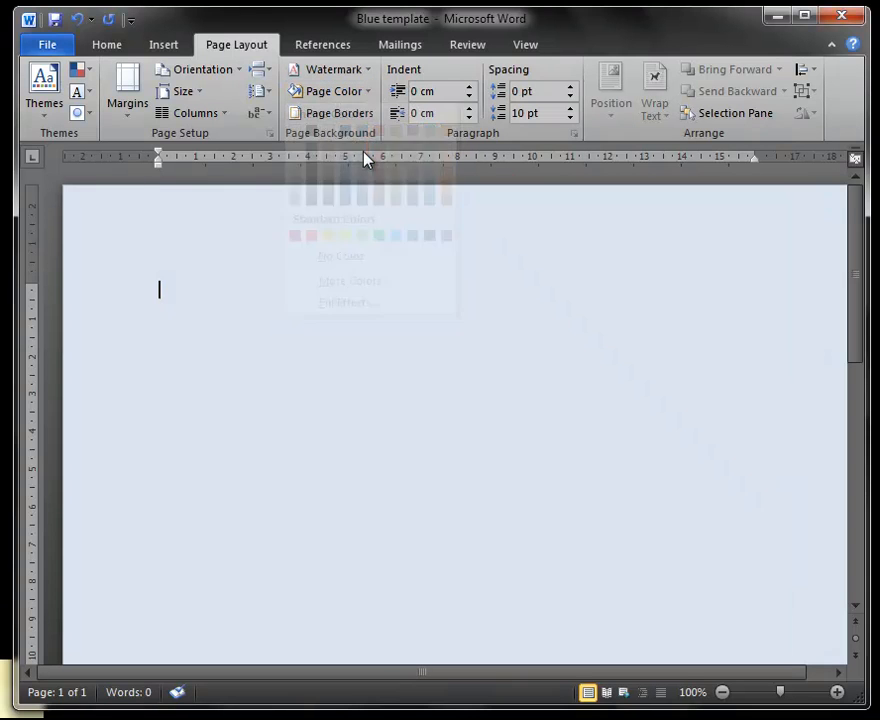
left_click(180, 444)
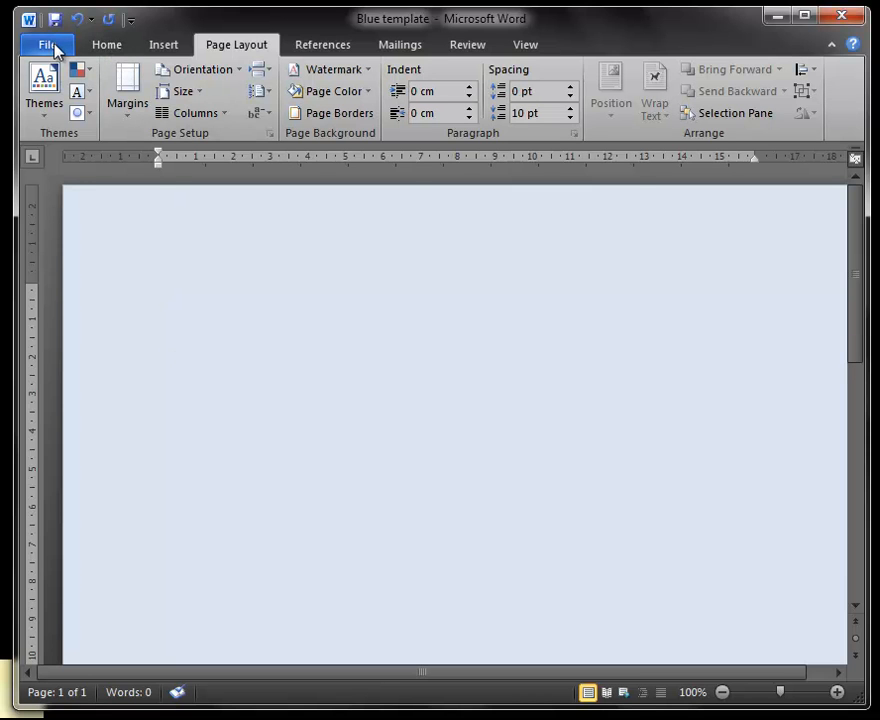
Step: Save the document to the desktop as 'Blue Word template'
left_click(46, 44)
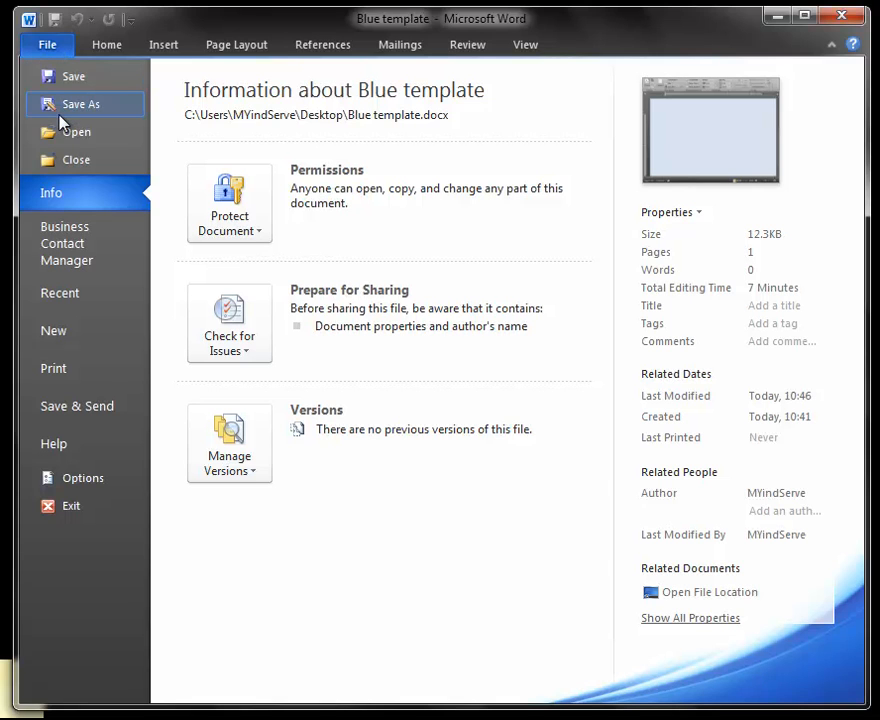
left_click(236, 44)
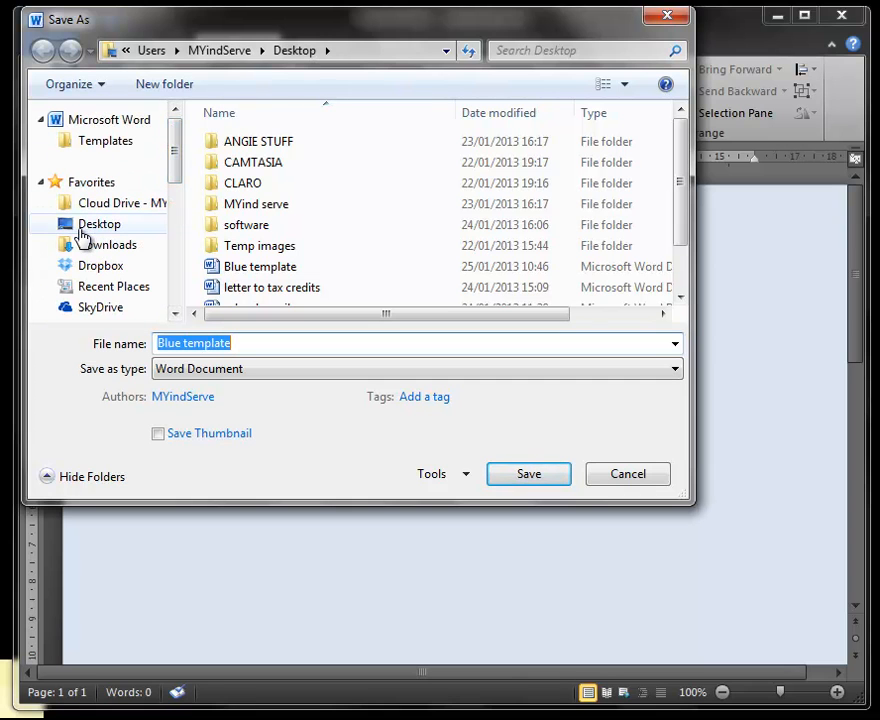
left_click(100, 224)
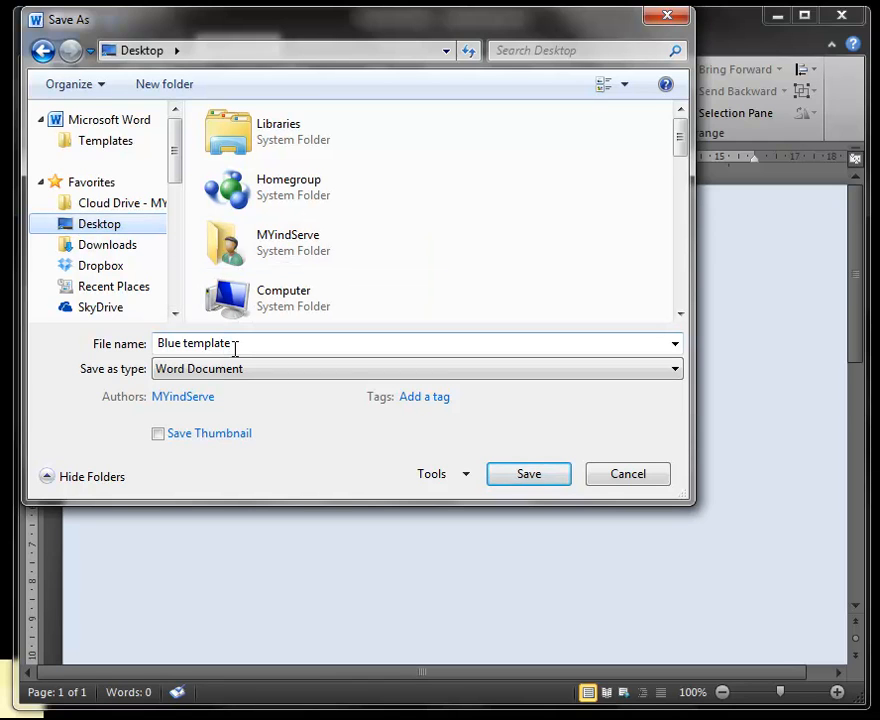
mouse_move(204, 344)
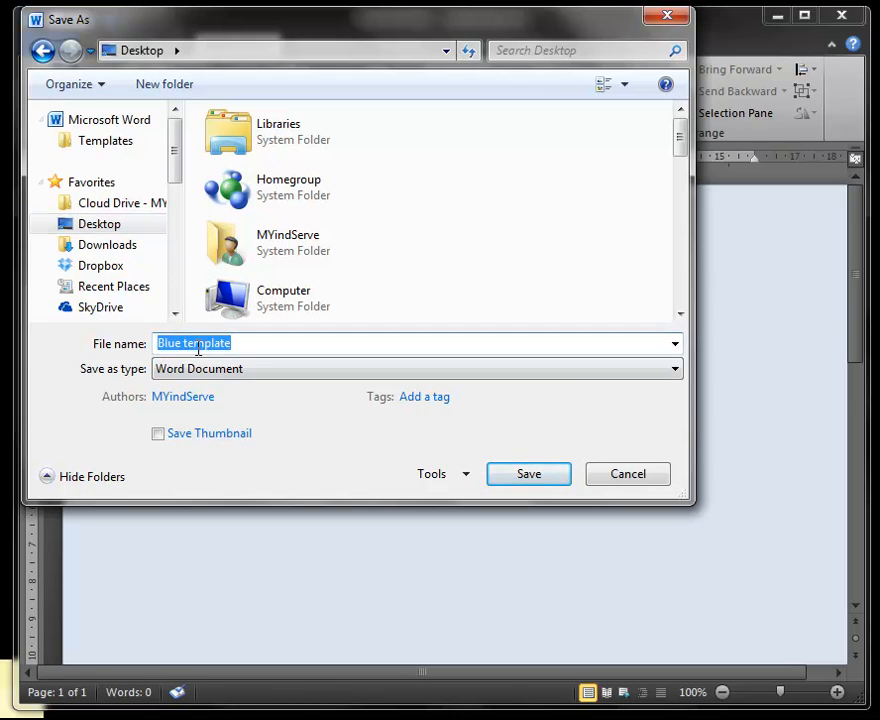
left_click(194, 344)
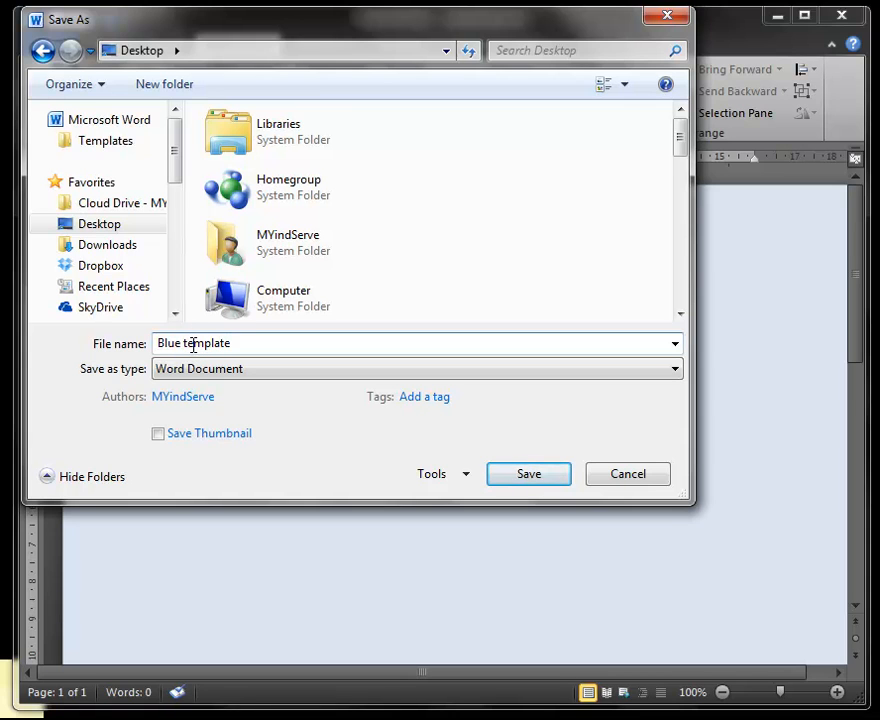
type("W")
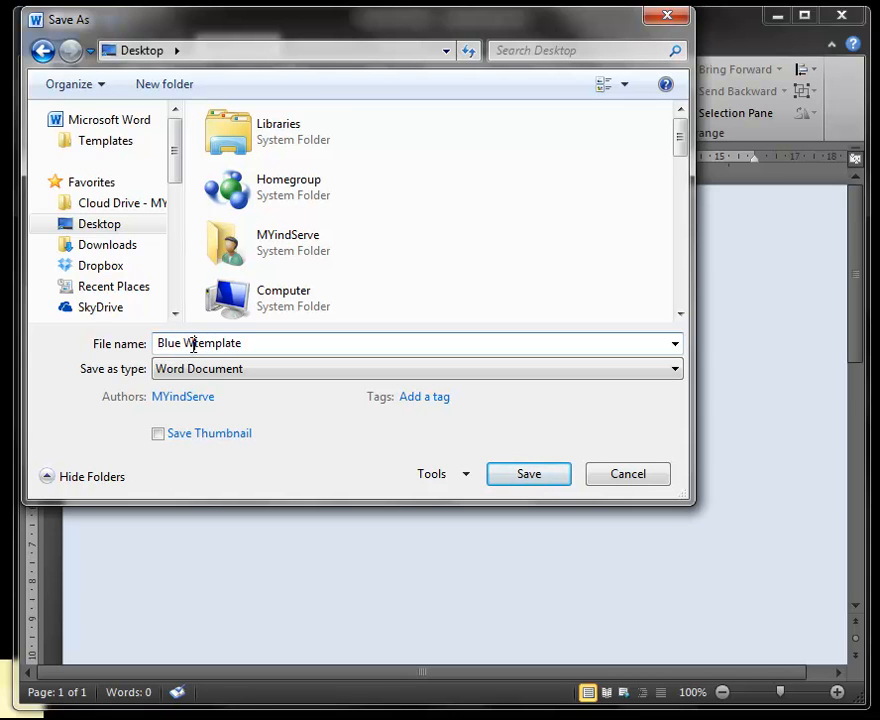
type("Word")
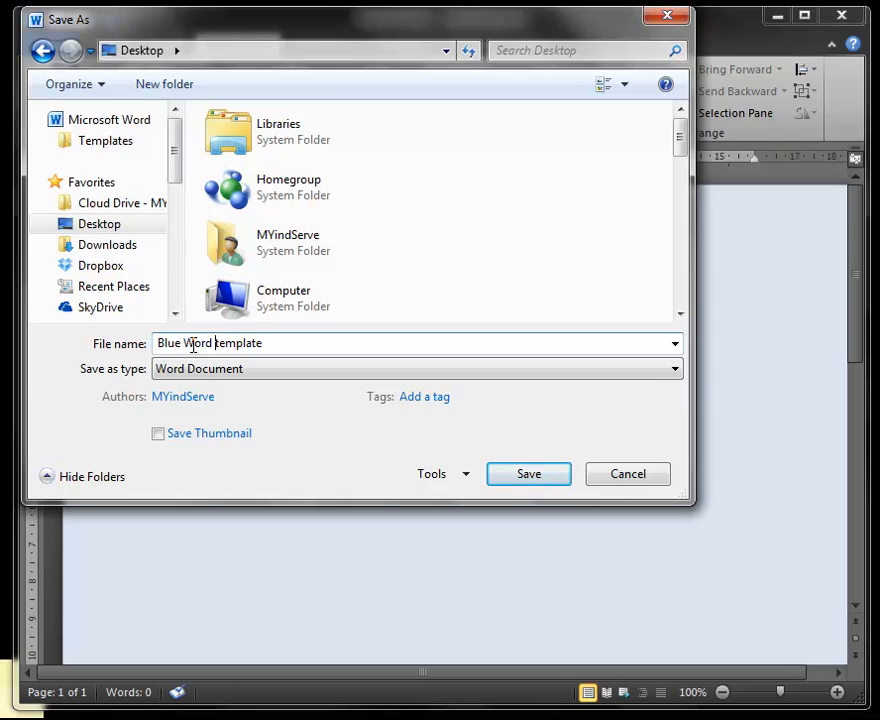
mouse_move(276, 486)
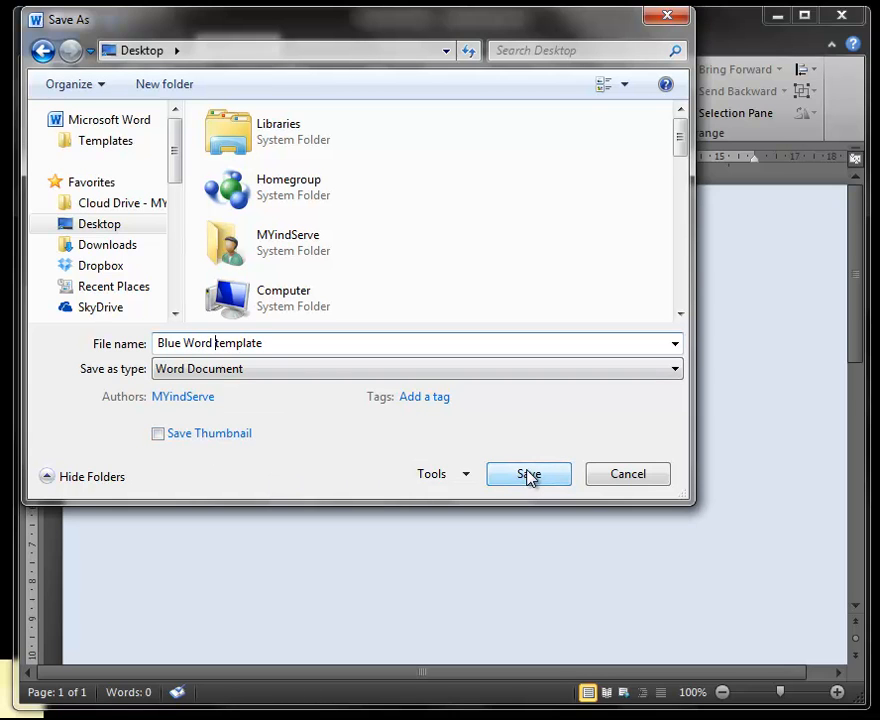
left_click(528, 472)
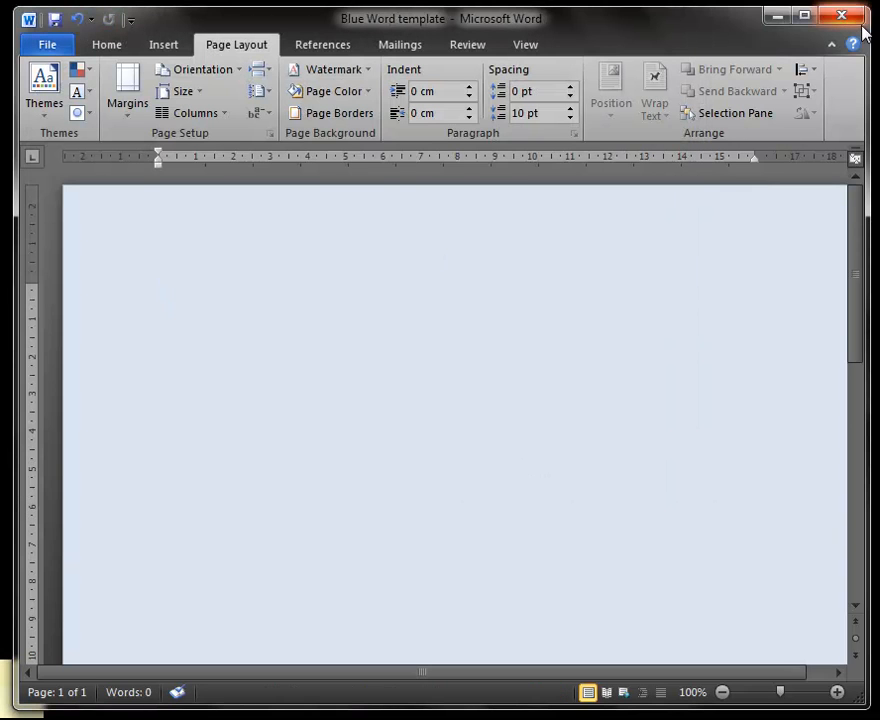
Step: Close Word and reopen the Blue Word template file from the desktop
left_click(840, 16)
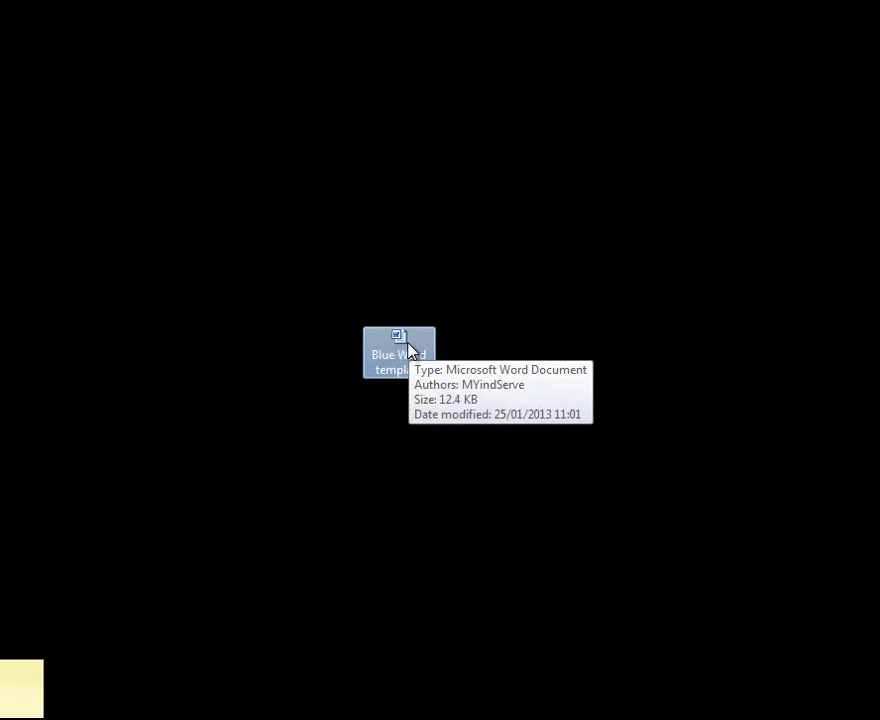
double_click(398, 354)
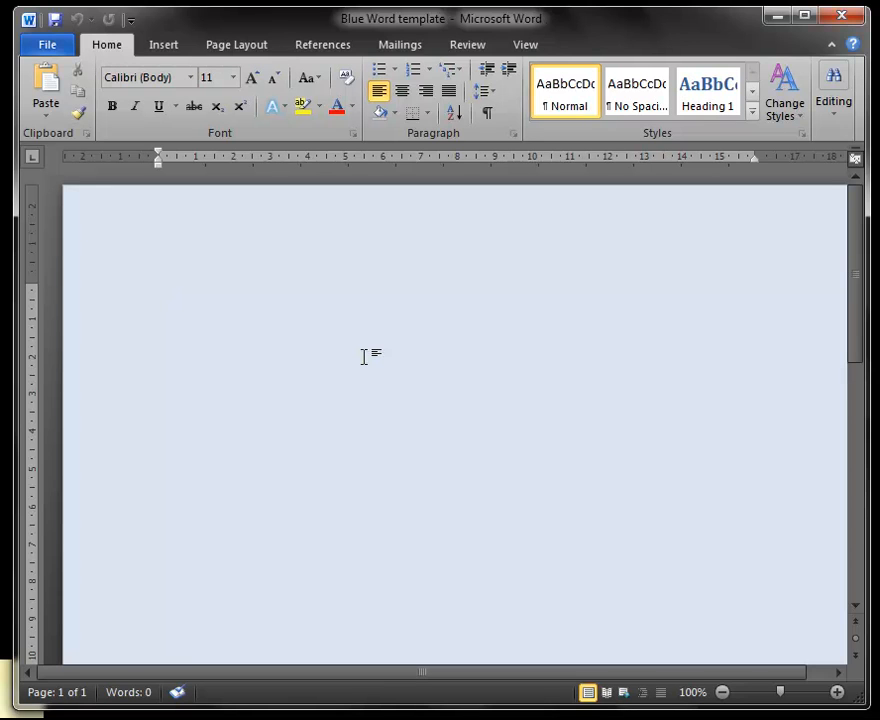
Step: Type a line of filler test letters at the top of the blue page
left_click(160, 290)
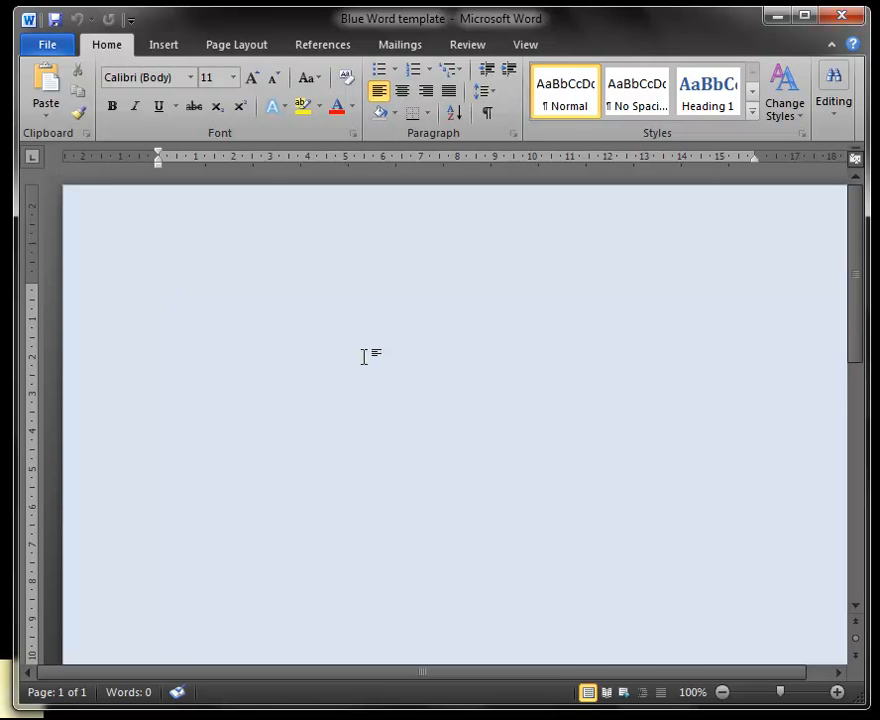
type("f")
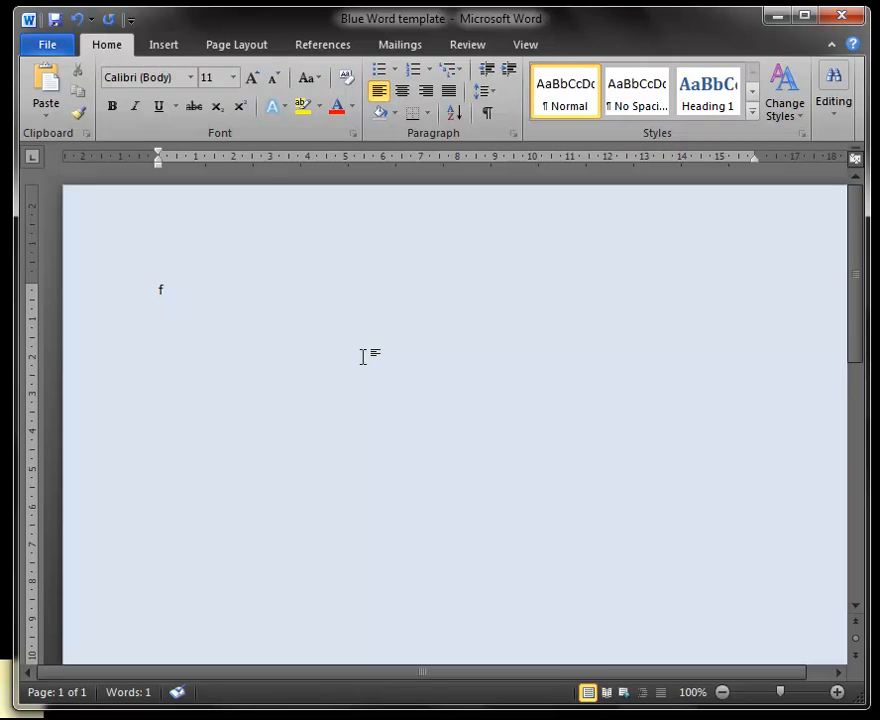
type("gjfgjfgjfgj")
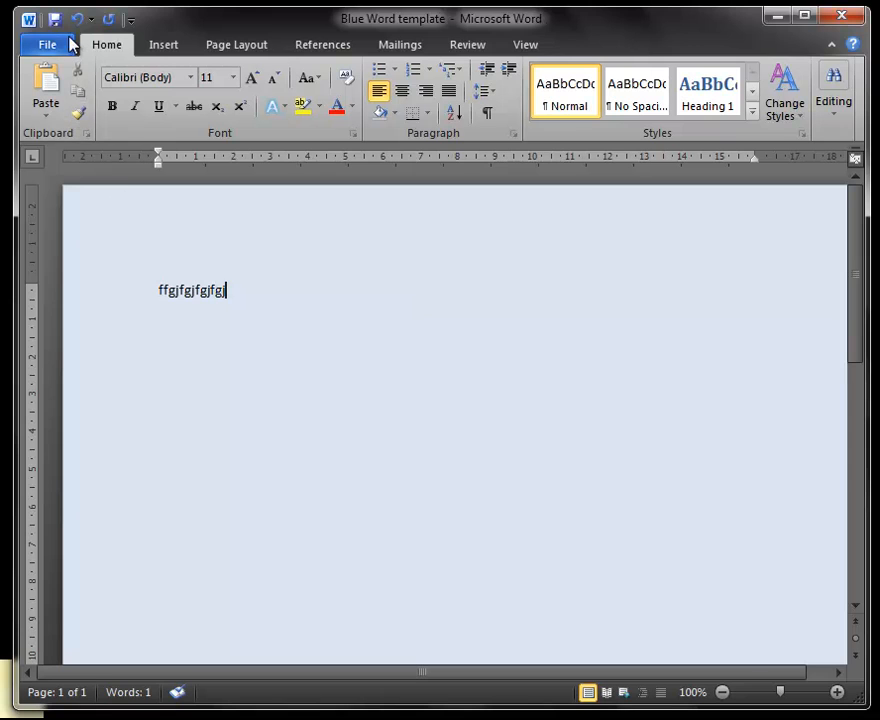
Step: Save the test document to the desktop as a new file named 'bbsbb'
left_click(46, 44)
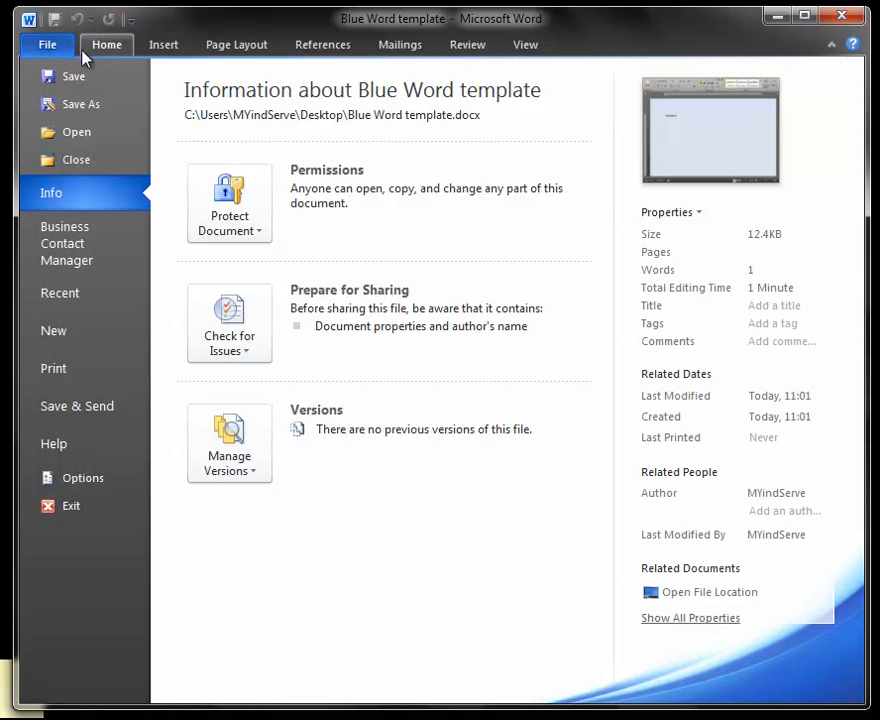
mouse_move(80, 104)
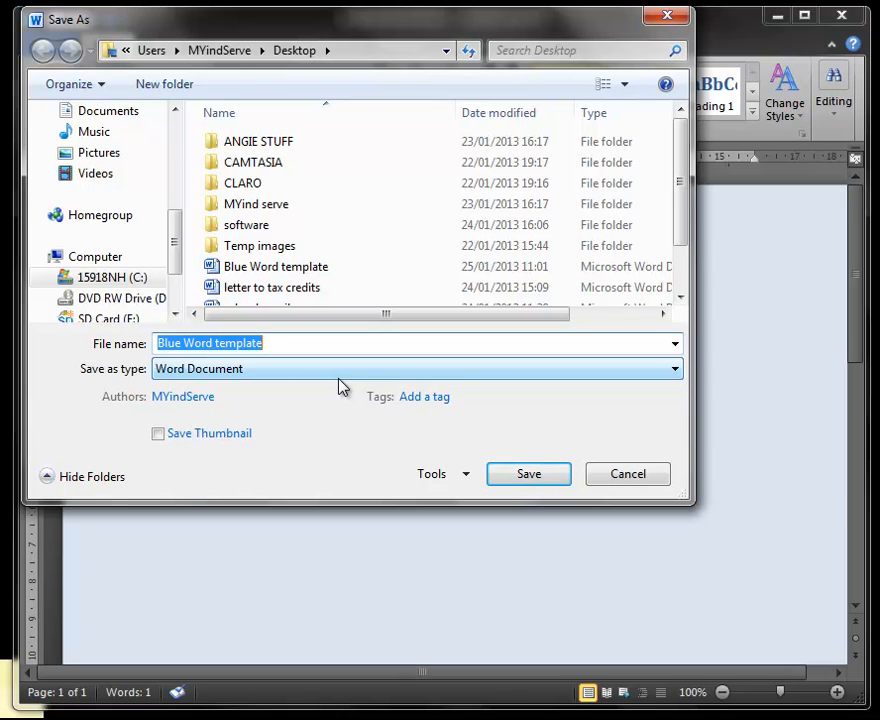
type("bbsbb")
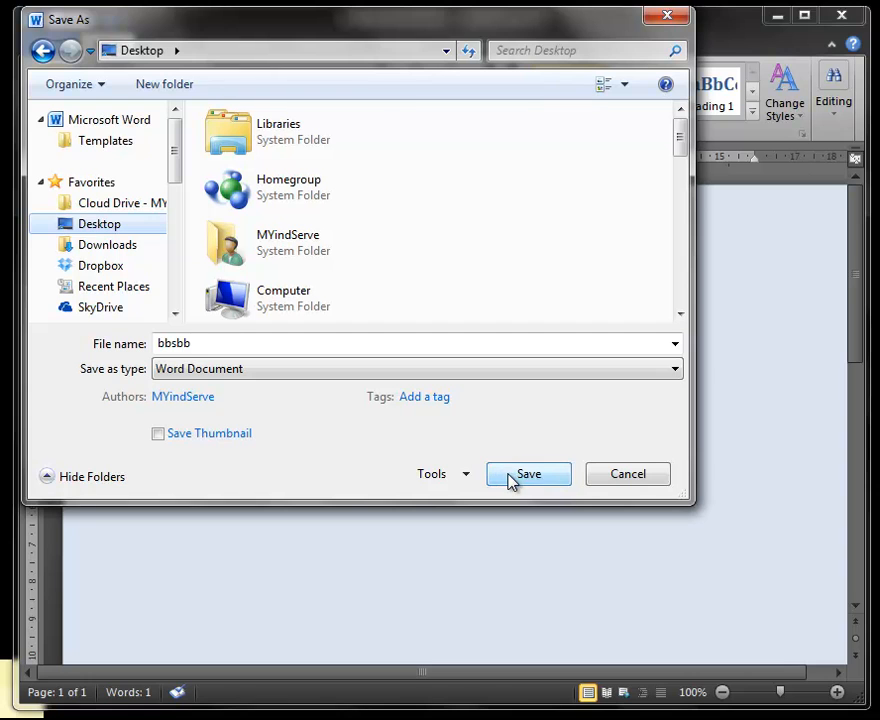
left_click(528, 472)
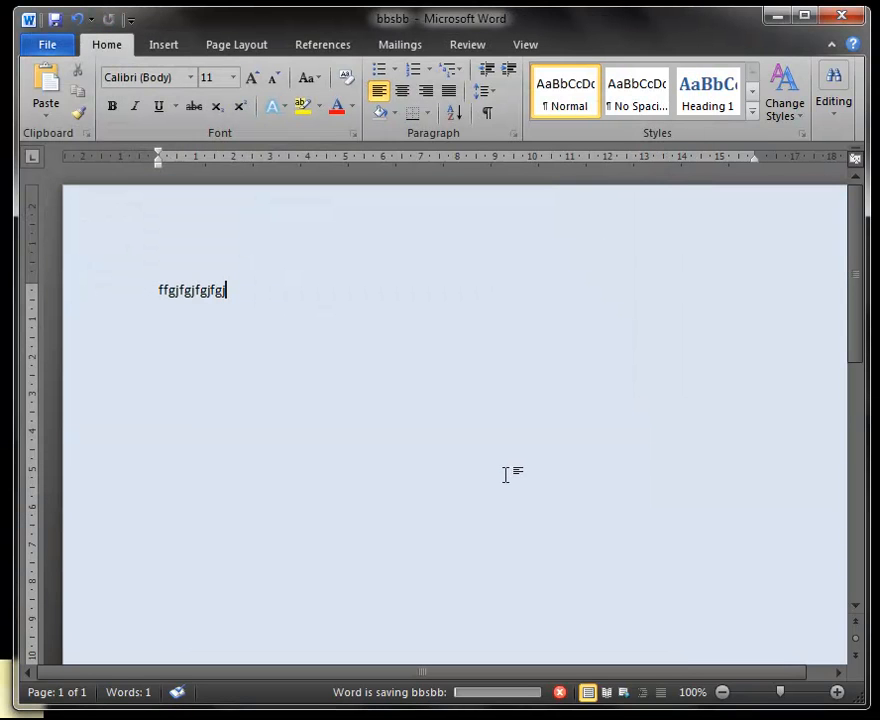
mouse_move(350, 500)
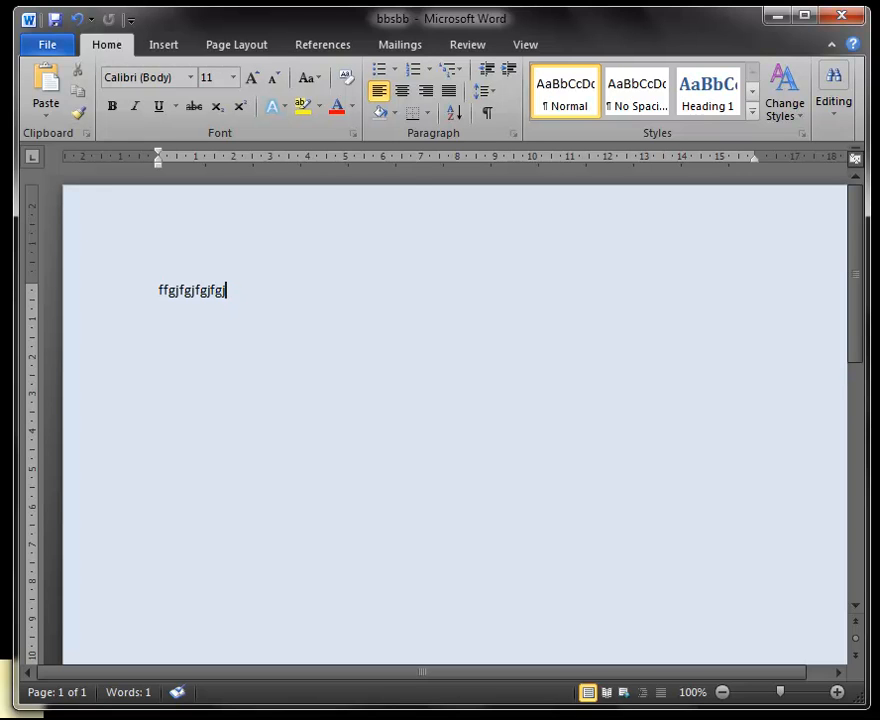
mouse_move(396, 368)
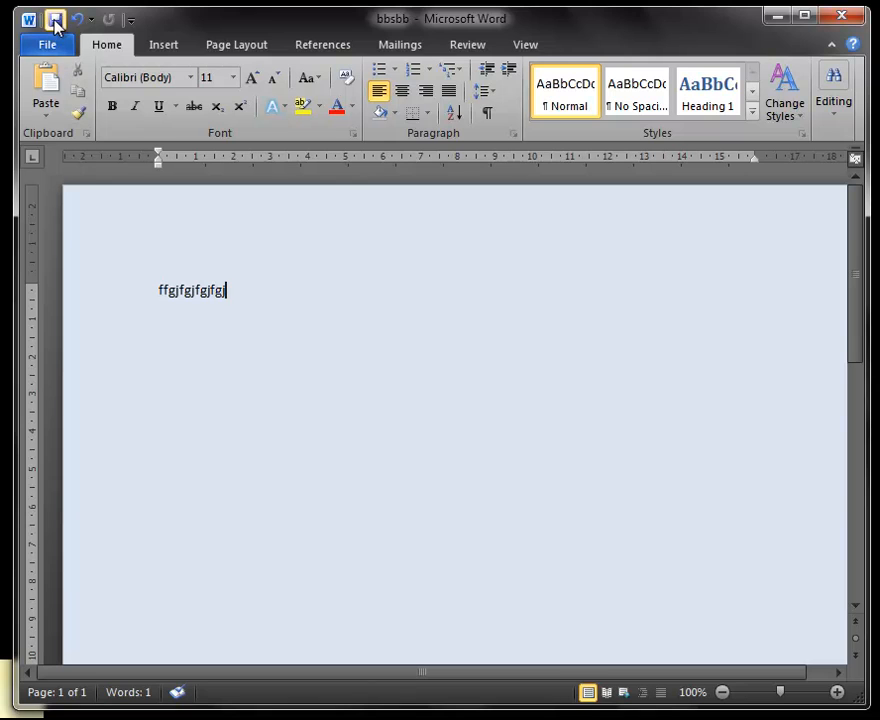
mouse_move(56, 20)
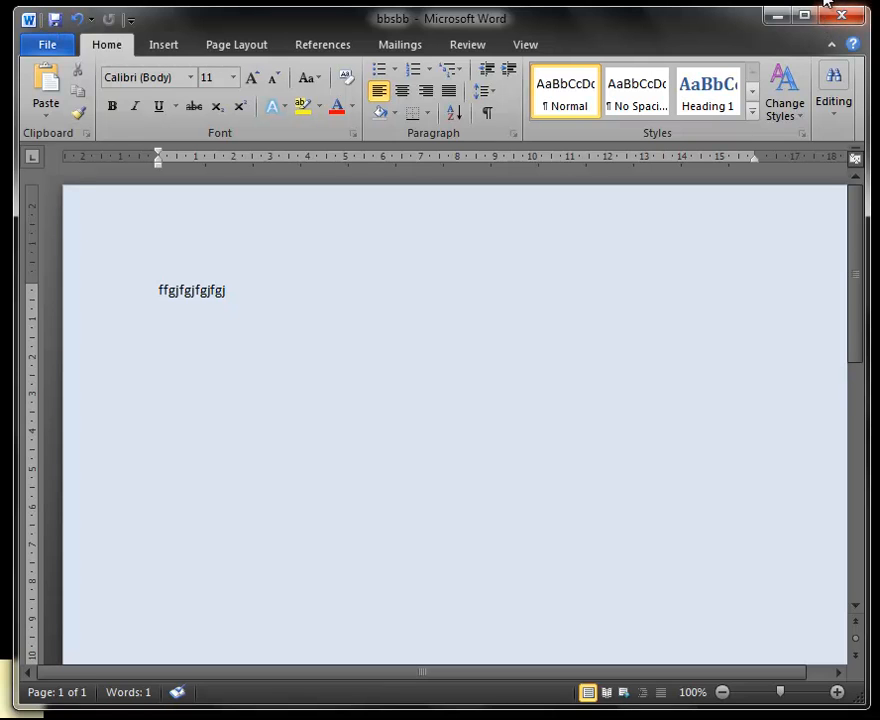
Step: Close the test document and exit Word, leaving 'Blue Word template' on the desktop
left_click(840, 16)
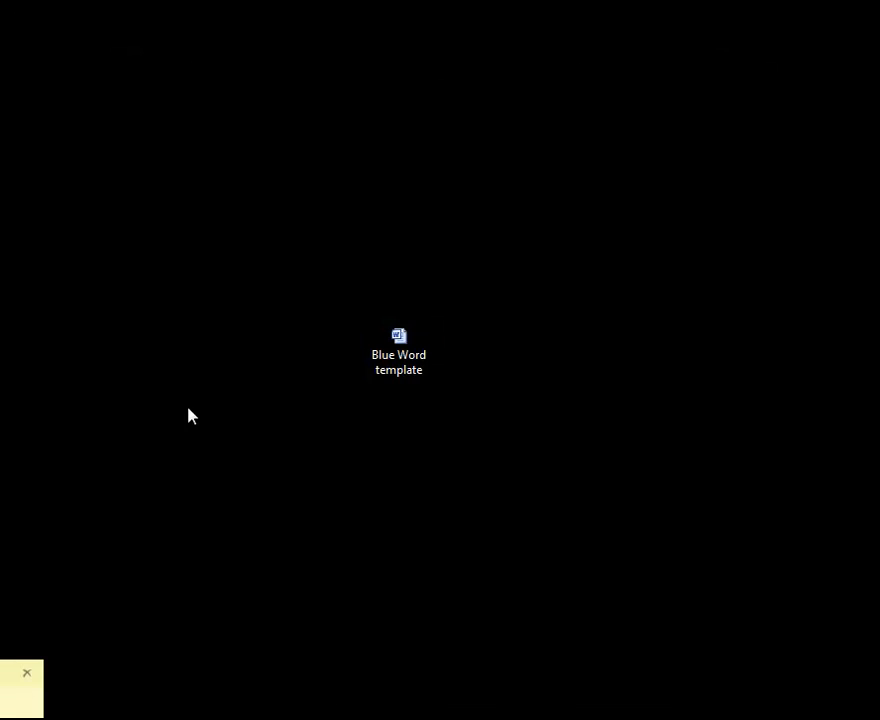